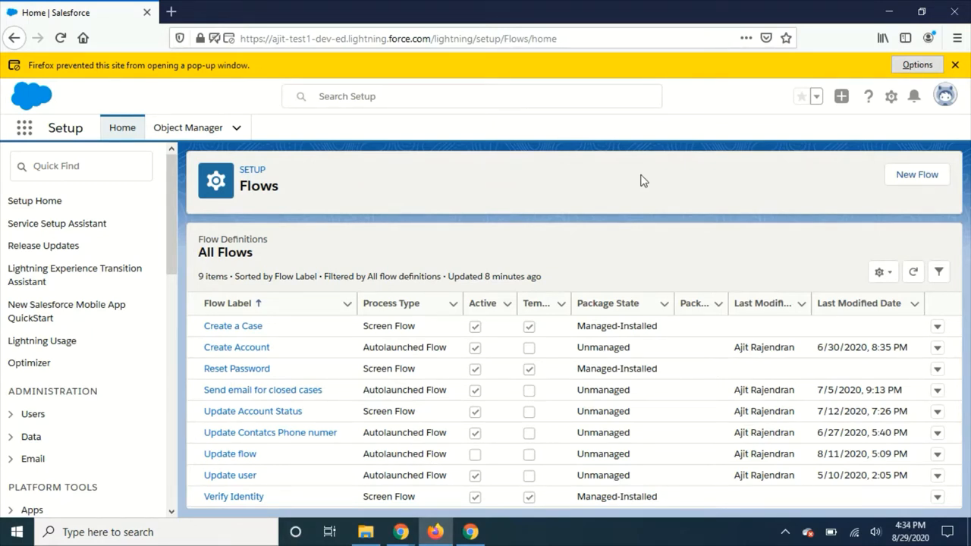
mouse_move(638, 179)
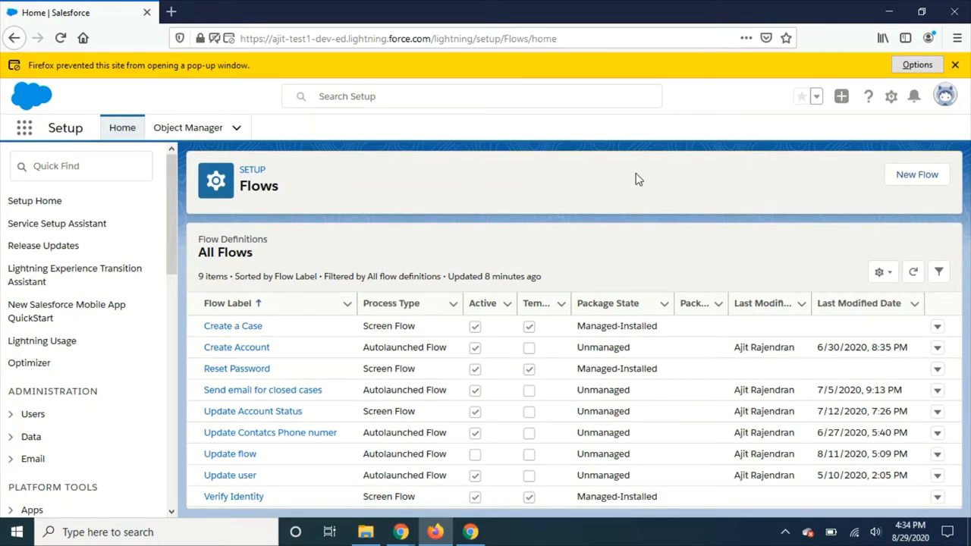
mouse_move(594, 322)
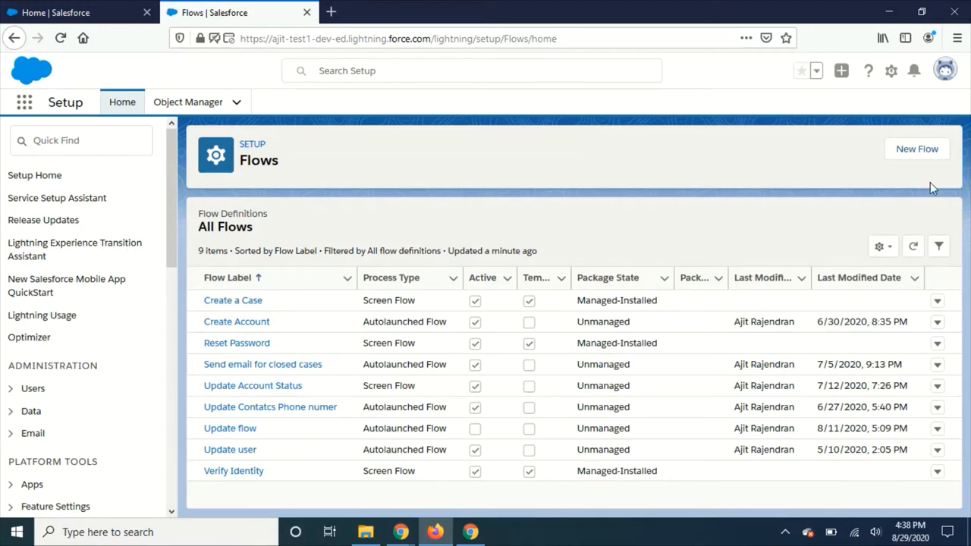
Step: Create a new flow of type Screen Flow to reach the building-mode choice
click(916, 149)
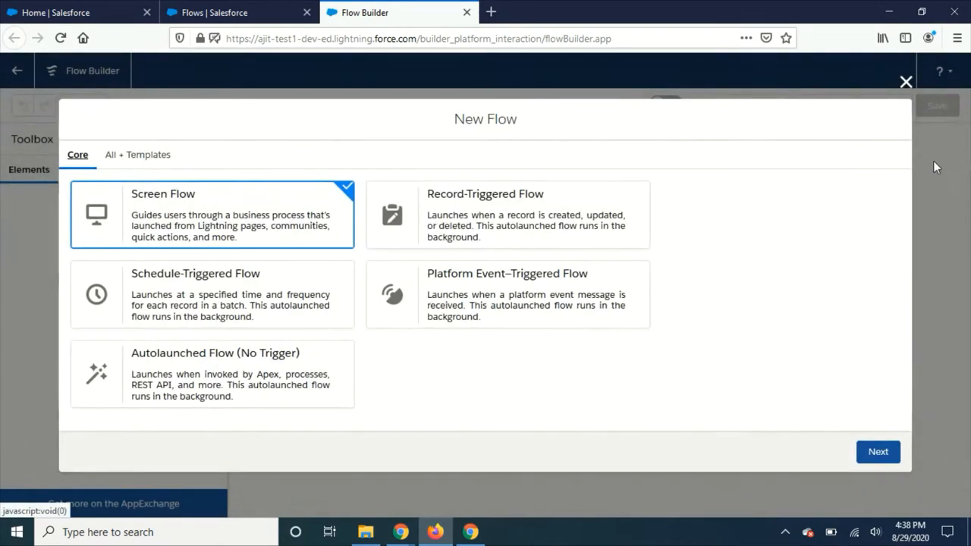
mouse_move(545, 382)
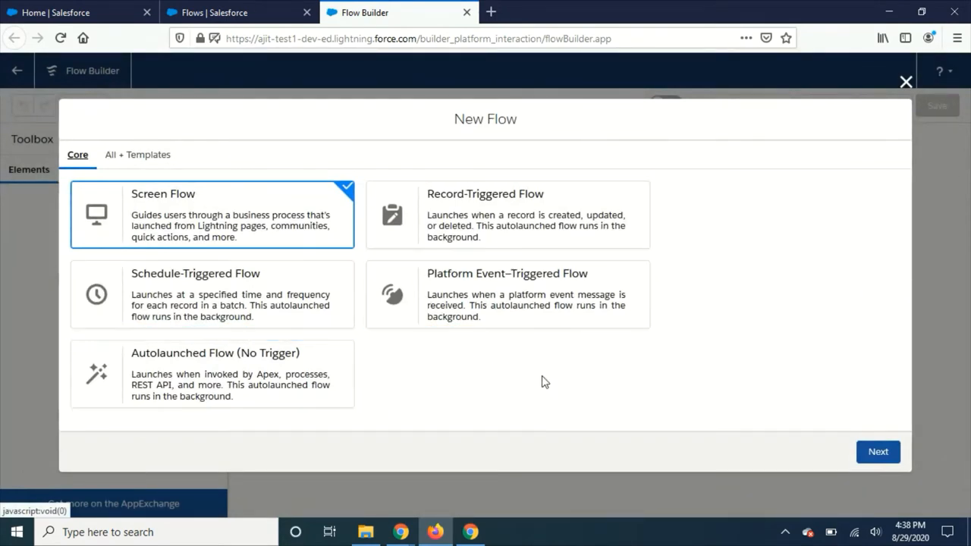
mouse_move(542, 369)
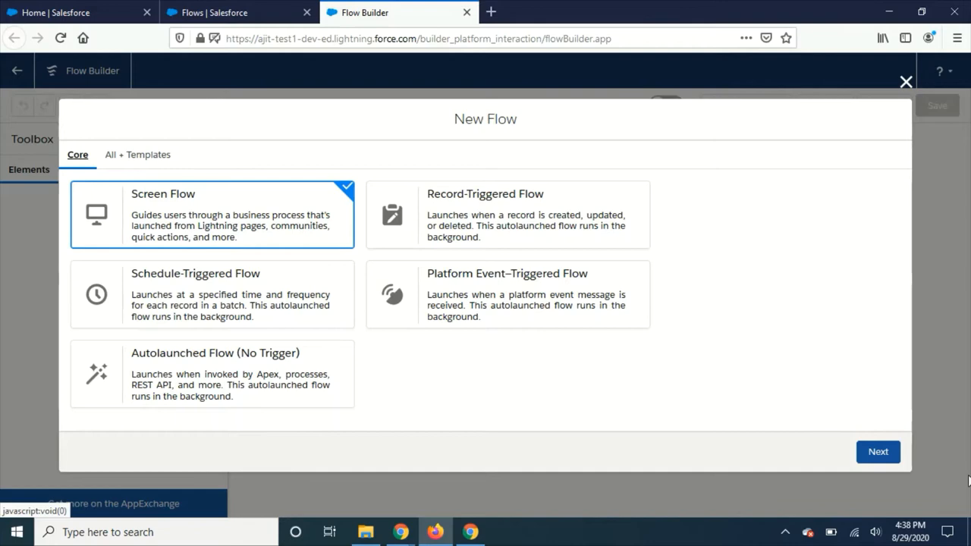
click(878, 451)
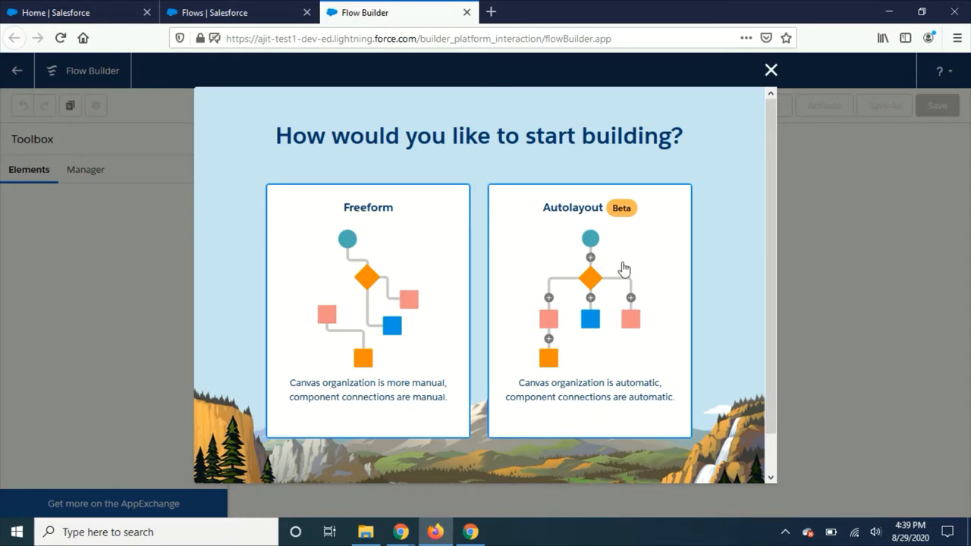
mouse_move(614, 268)
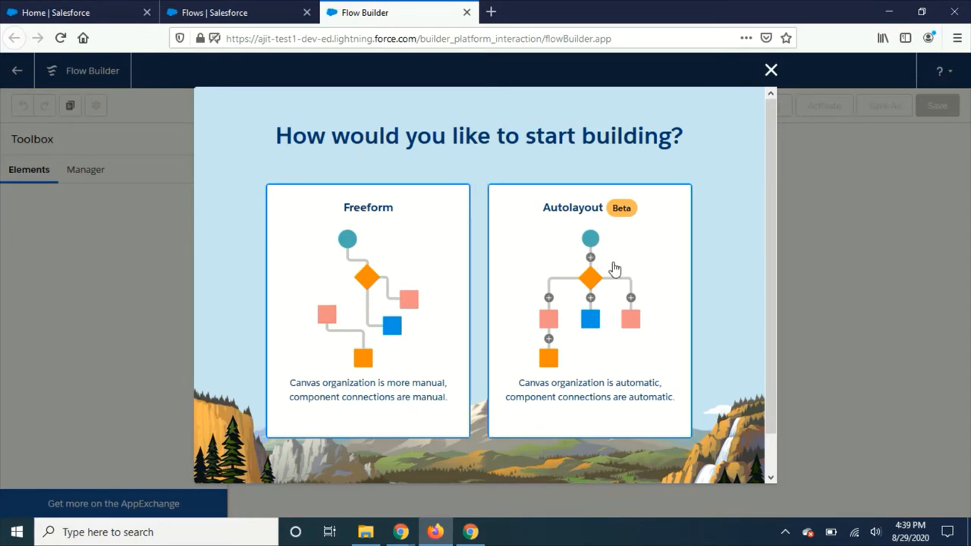
Step: Choose Autolayout (Beta) so the canvas opens with Start connected to End
click(589, 313)
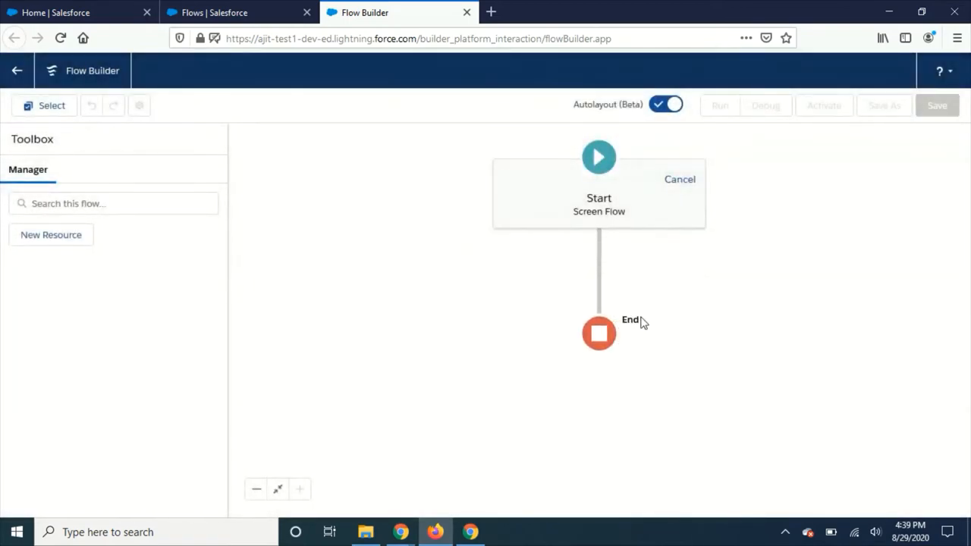
mouse_move(319, 255)
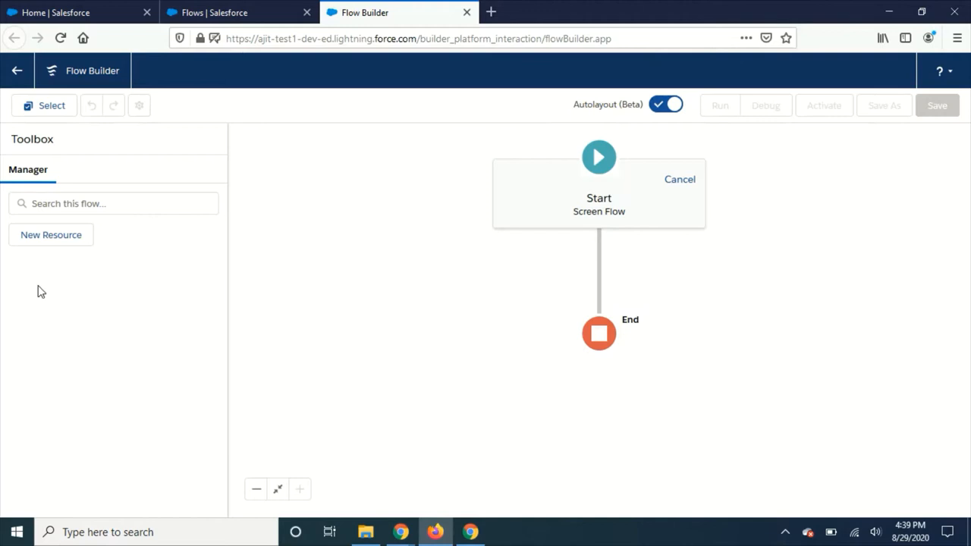
mouse_move(65, 334)
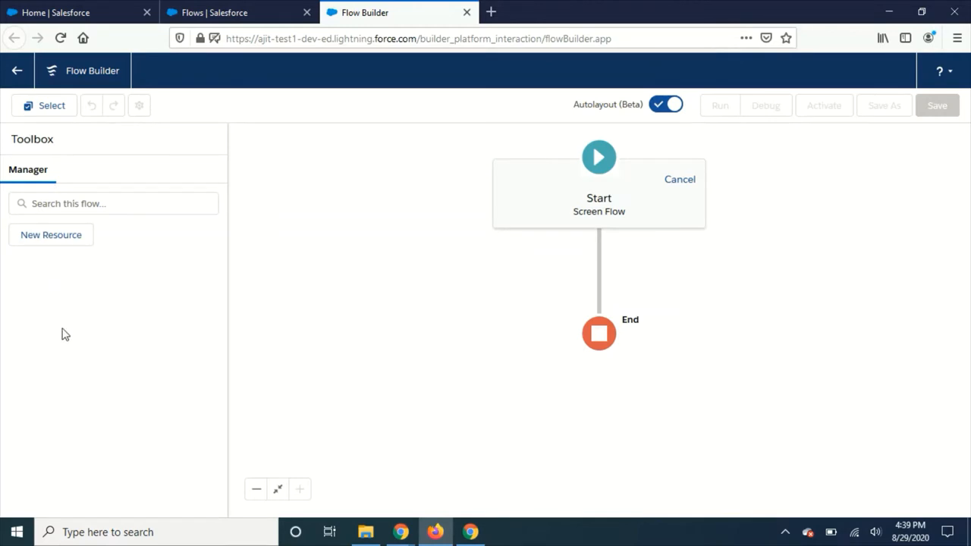
mouse_move(153, 367)
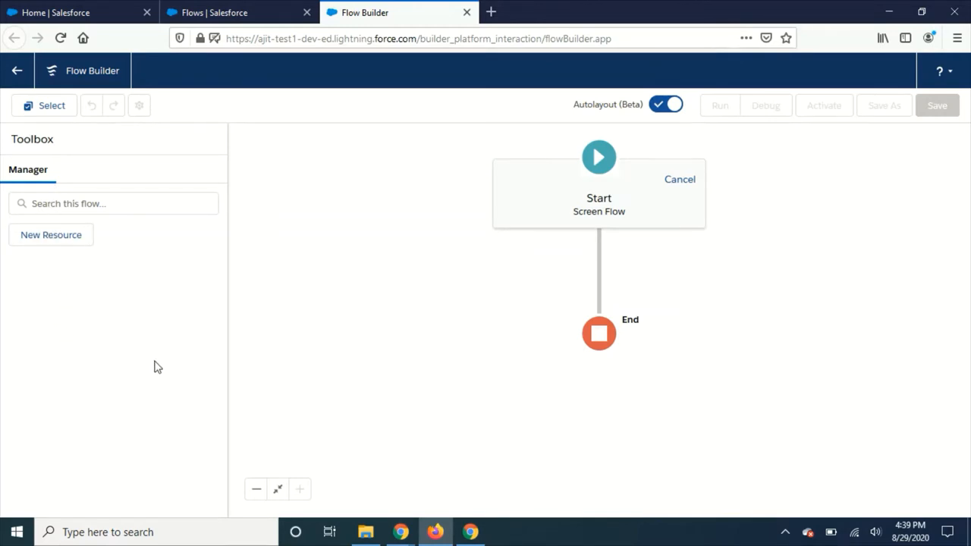
mouse_move(154, 363)
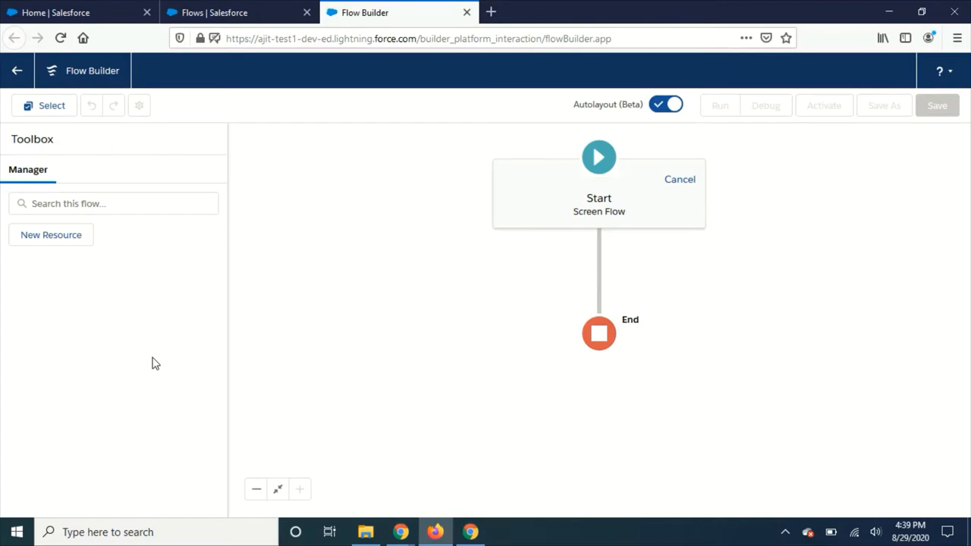
mouse_move(124, 328)
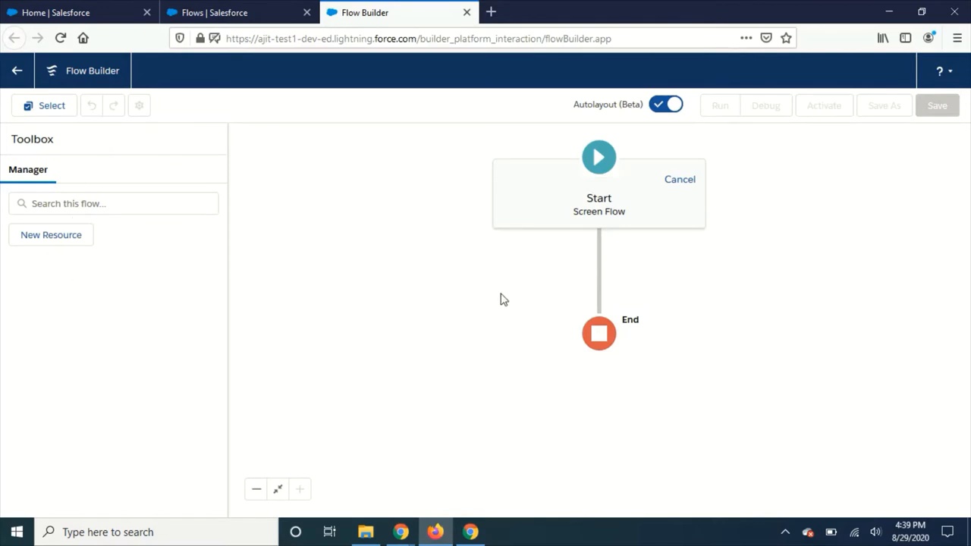
mouse_move(603, 258)
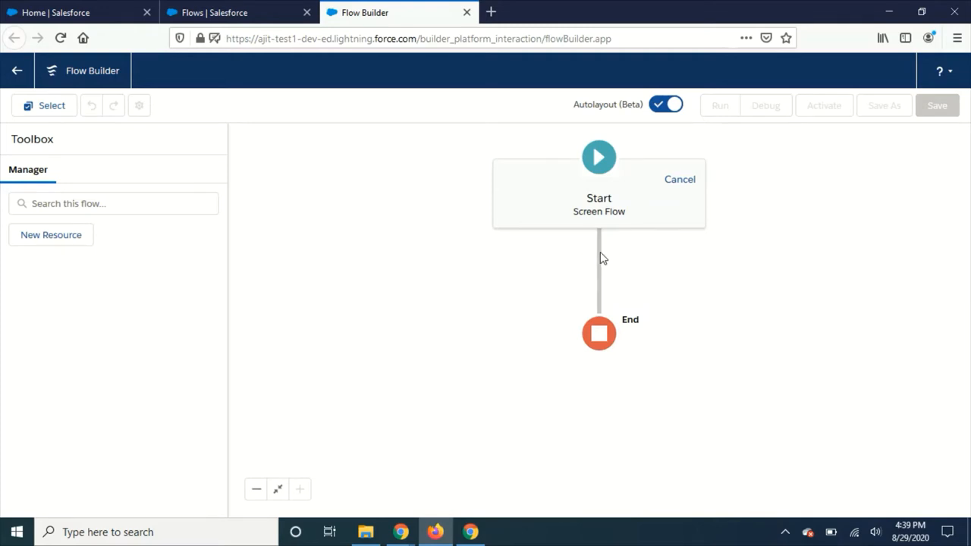
click(679, 179)
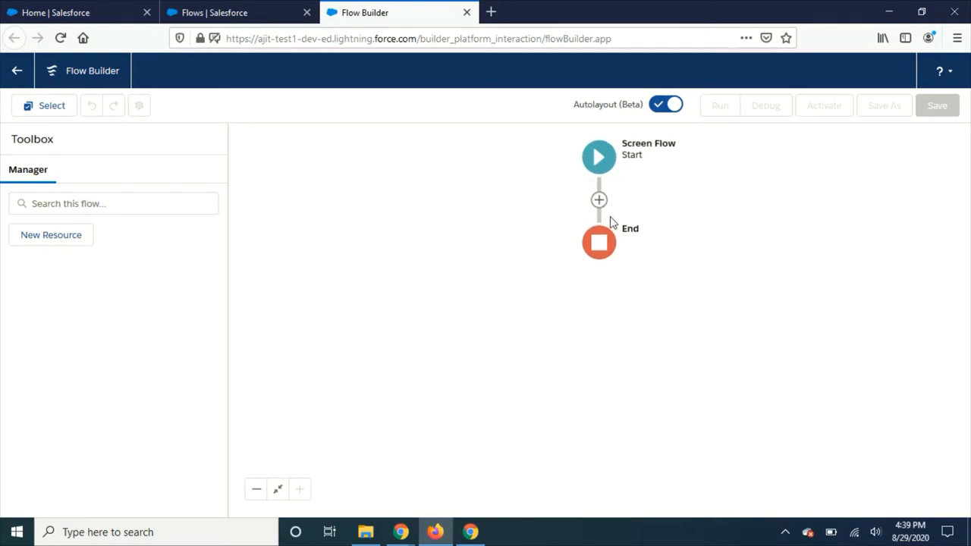
click(599, 200)
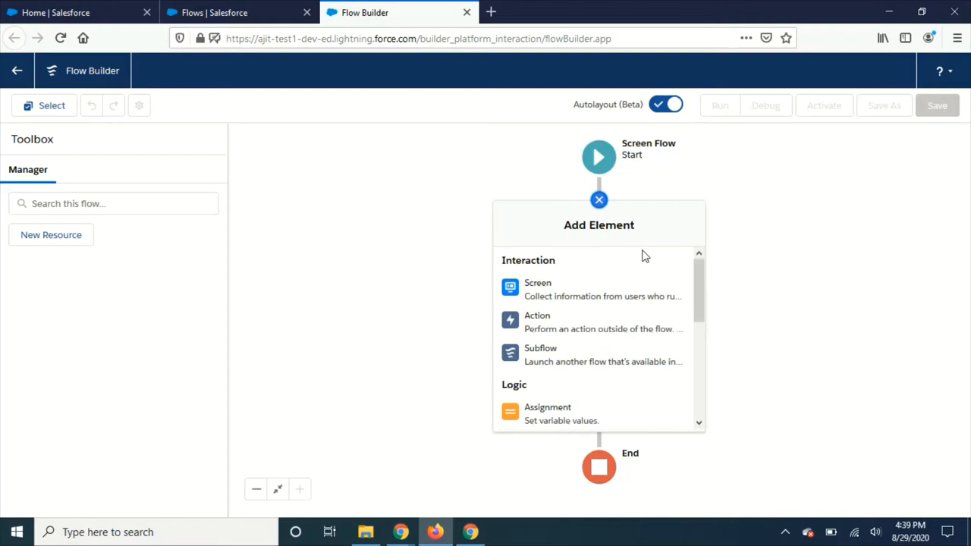
scroll(down, 3)
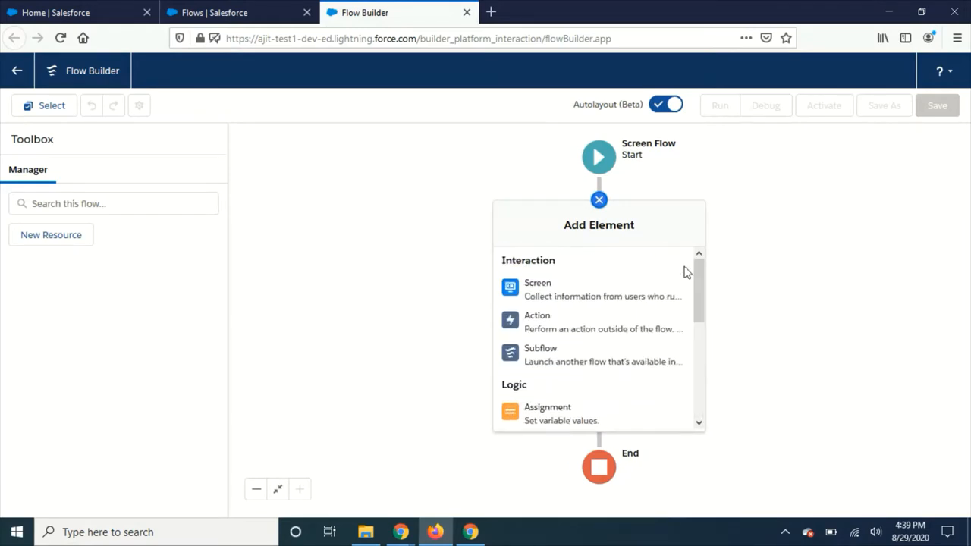
mouse_move(357, 234)
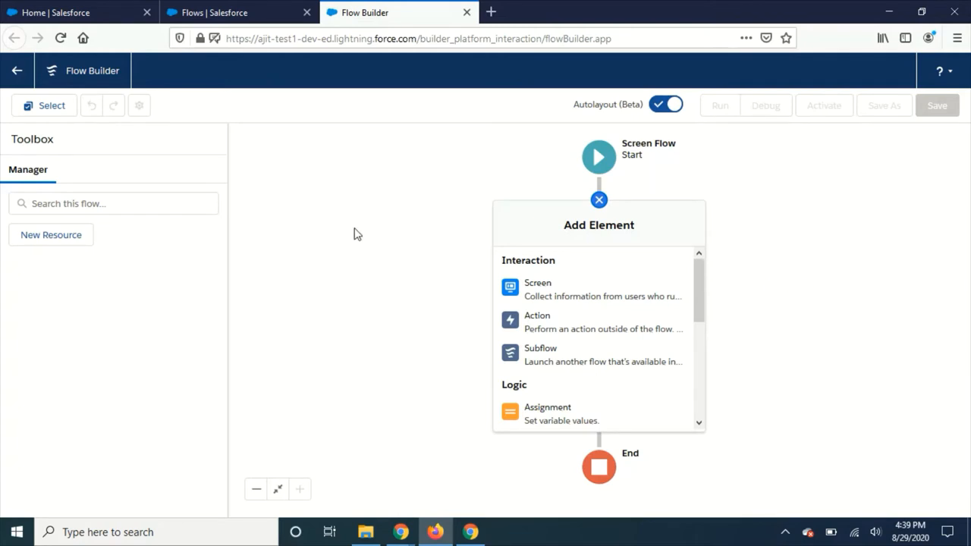
mouse_move(96, 275)
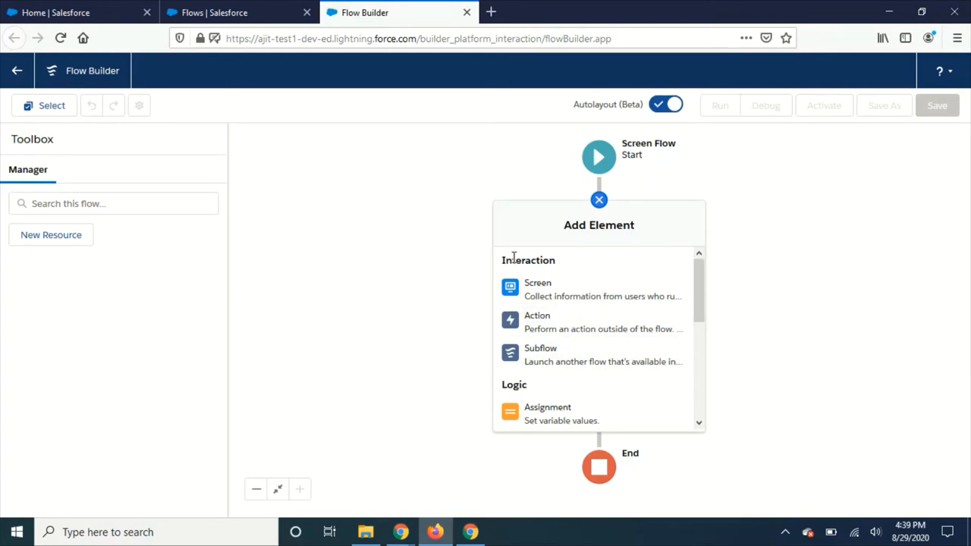
scroll(down, 3)
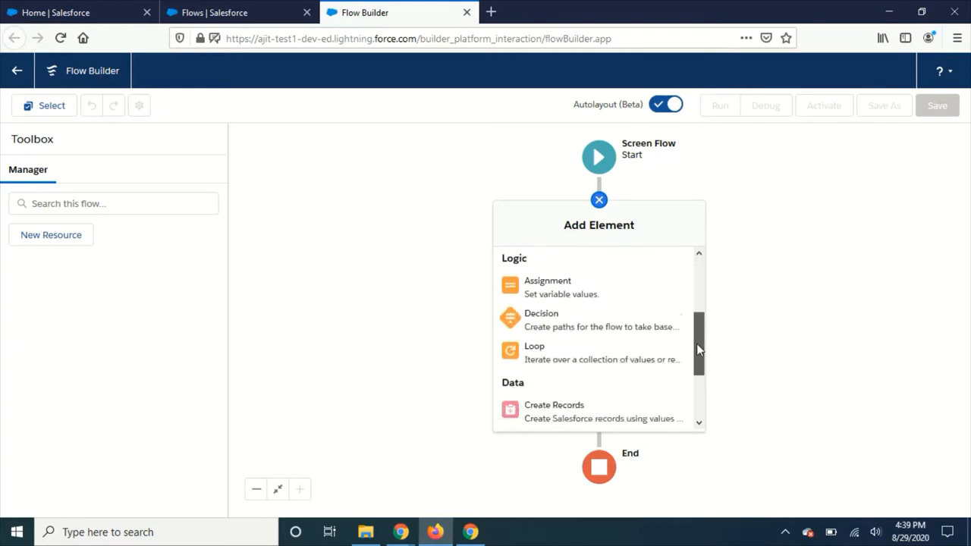
scroll(down, 3)
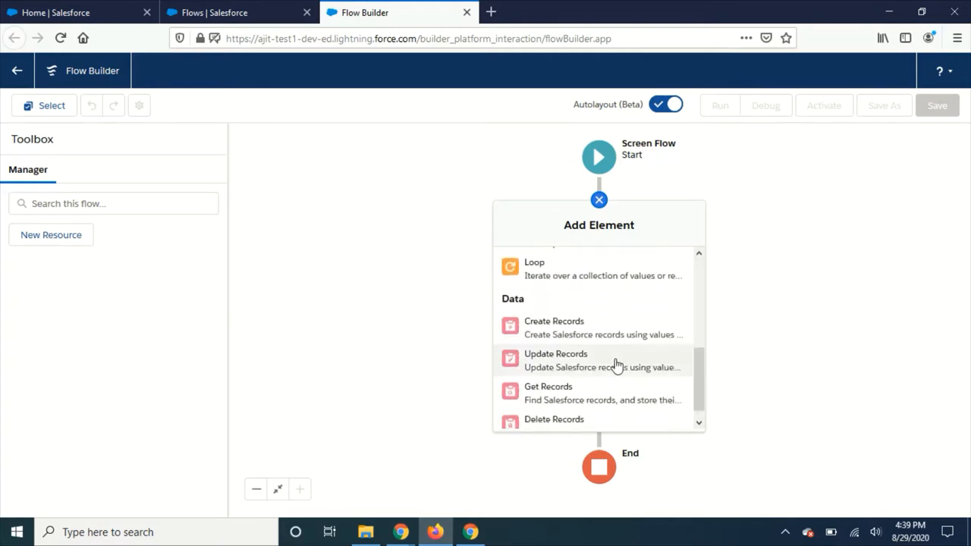
click(555, 354)
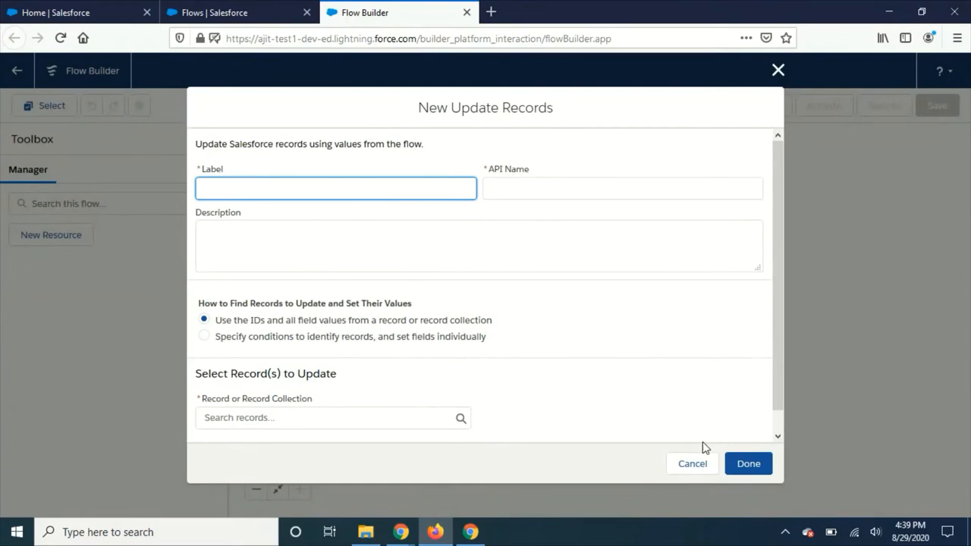
mouse_move(778, 70)
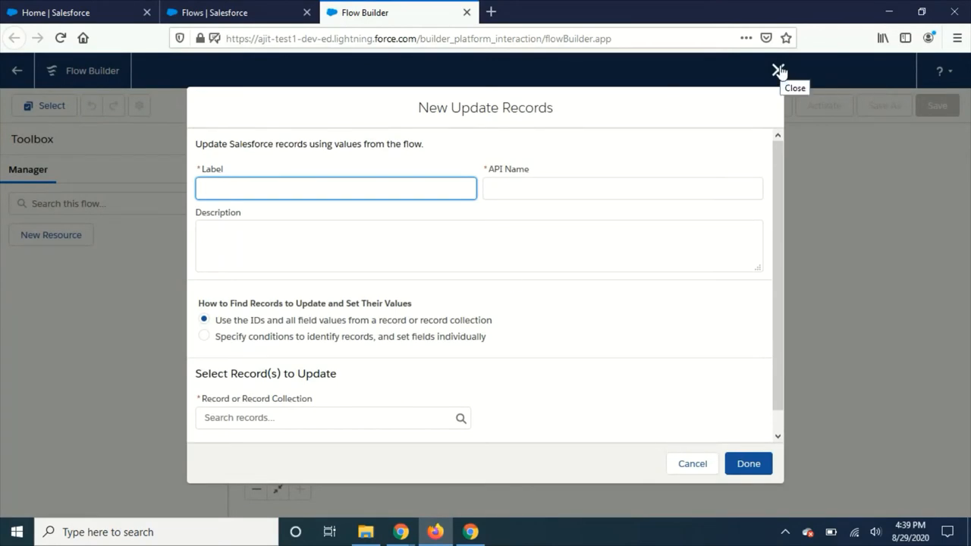
click(778, 71)
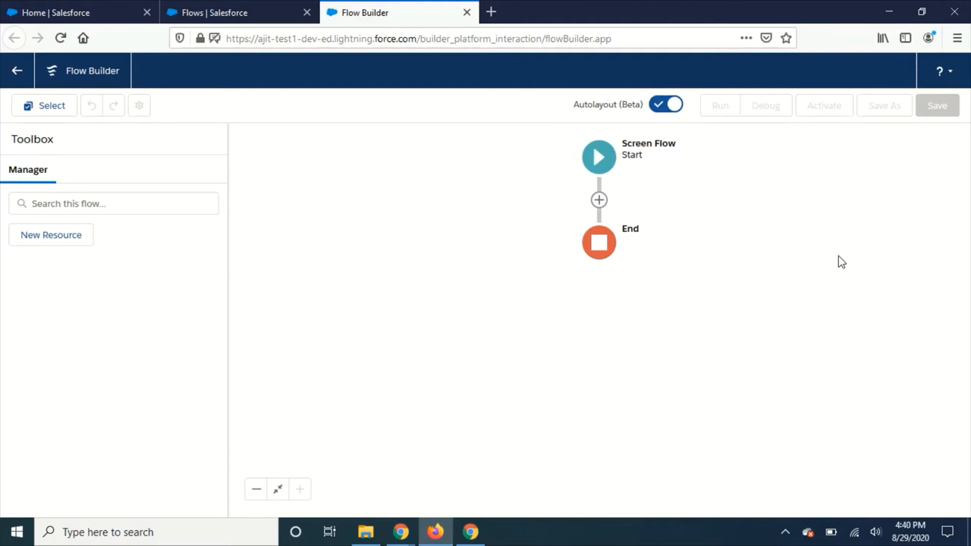
mouse_move(744, 400)
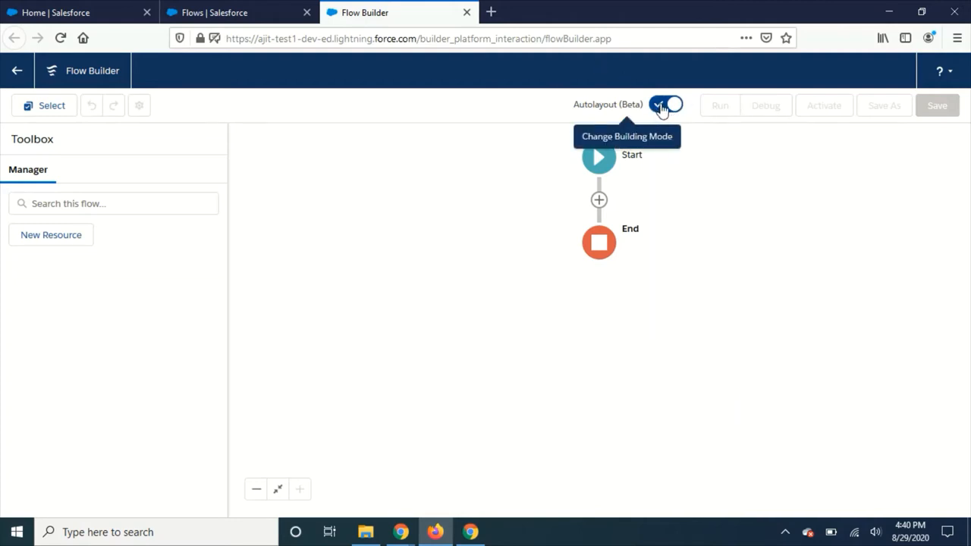
Step: Turn off autolayout for freeform building and show the Elements toolbox
click(666, 104)
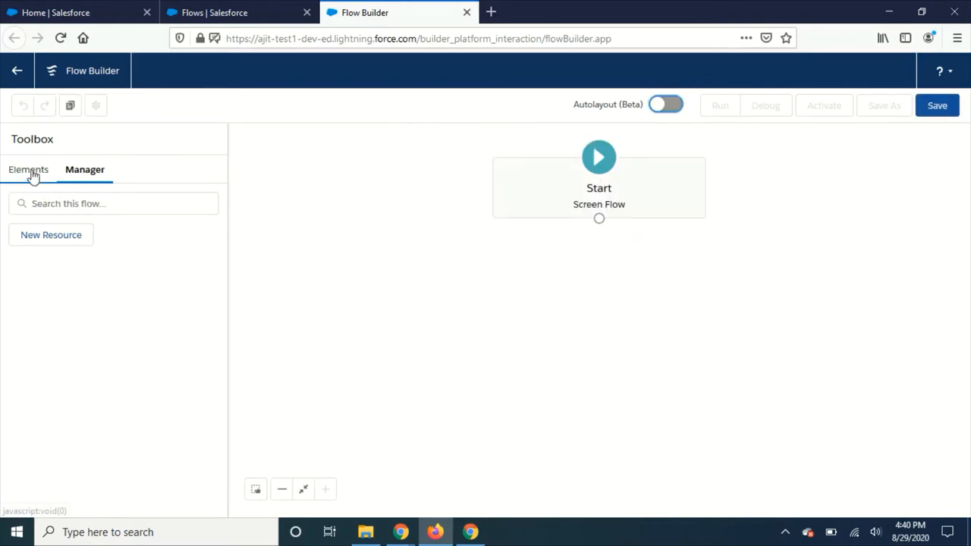
click(28, 169)
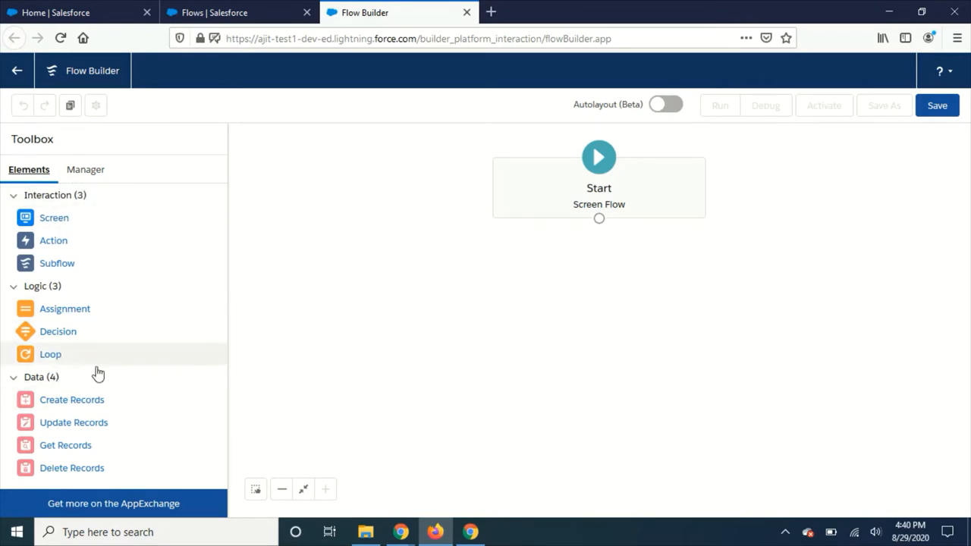
mouse_move(53, 241)
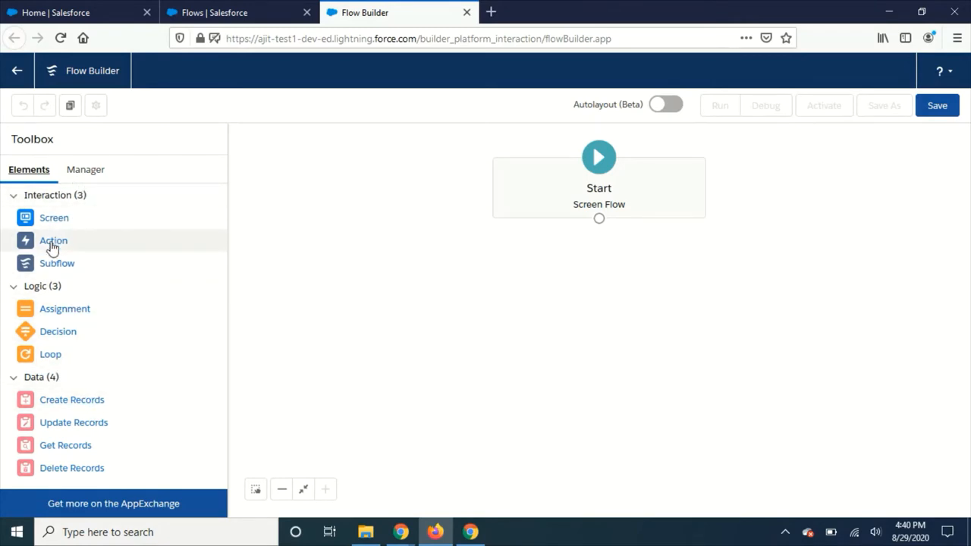
mouse_move(394, 302)
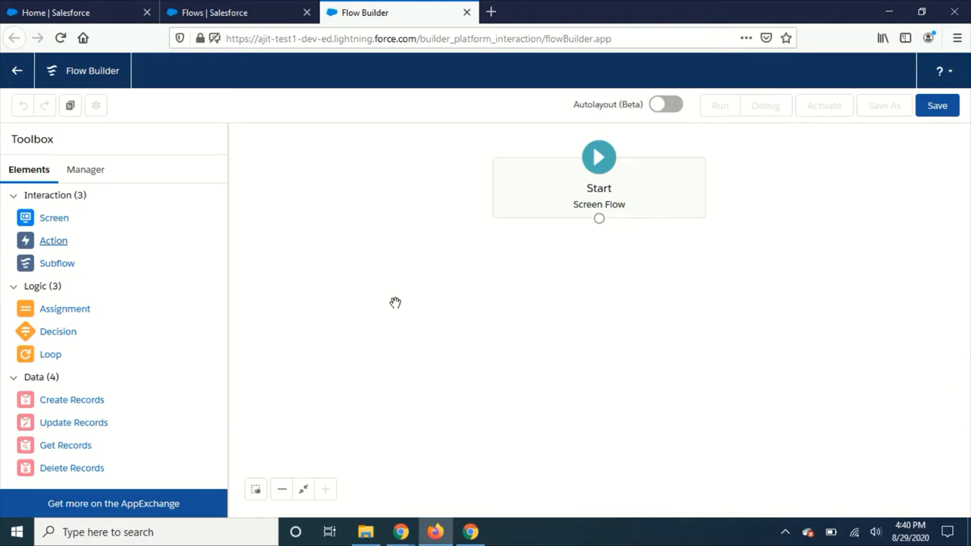
mouse_move(644, 126)
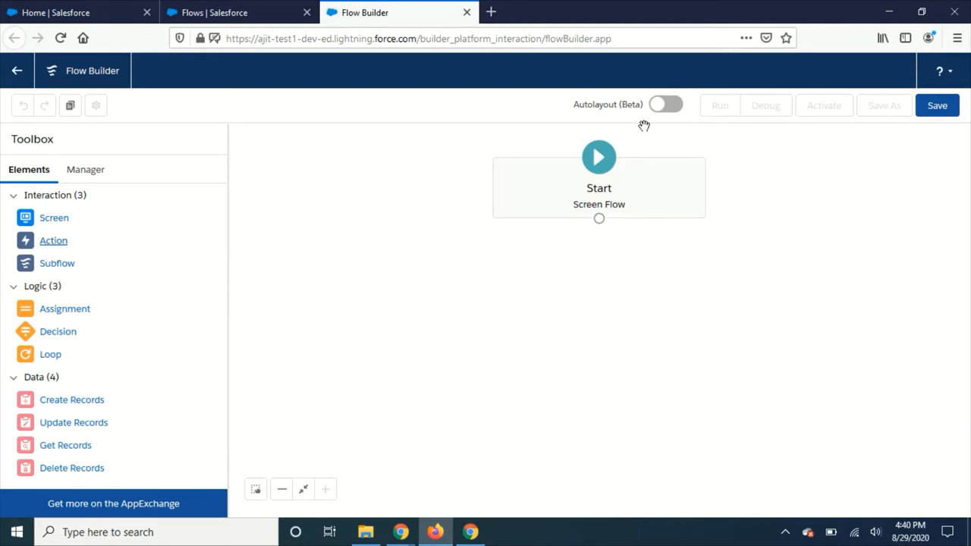
Step: Switch the screen flow to autolayout despite unsaved changes, then back to freeform with the element palette
click(665, 104)
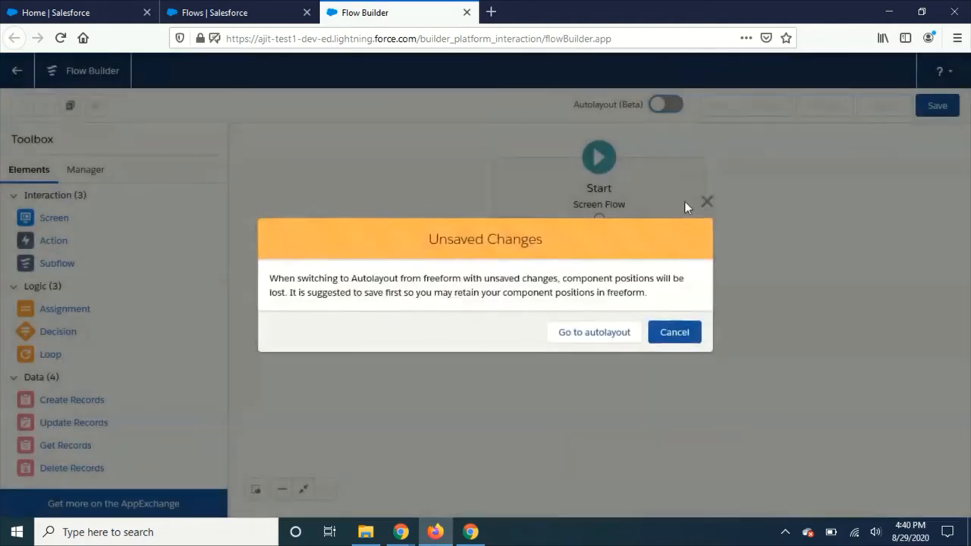
click(593, 332)
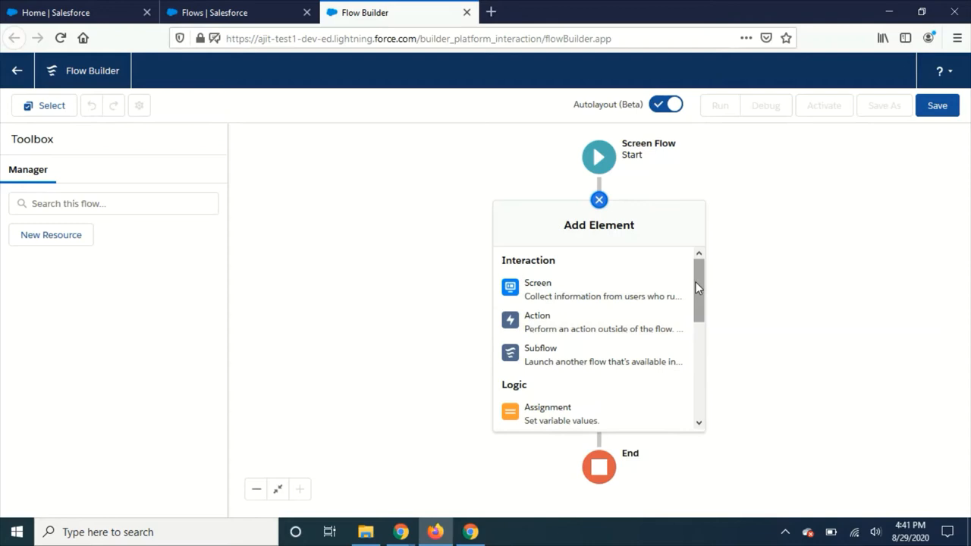
mouse_move(666, 103)
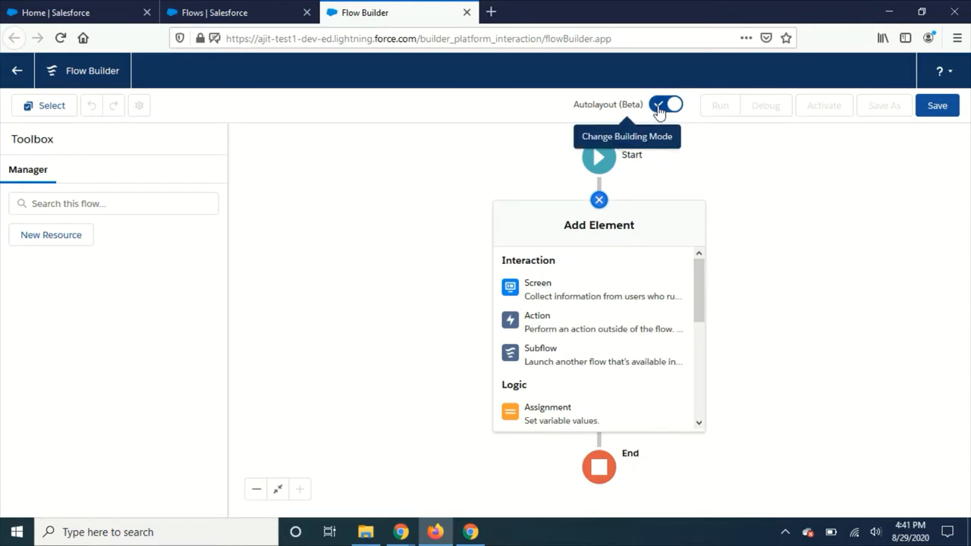
click(666, 103)
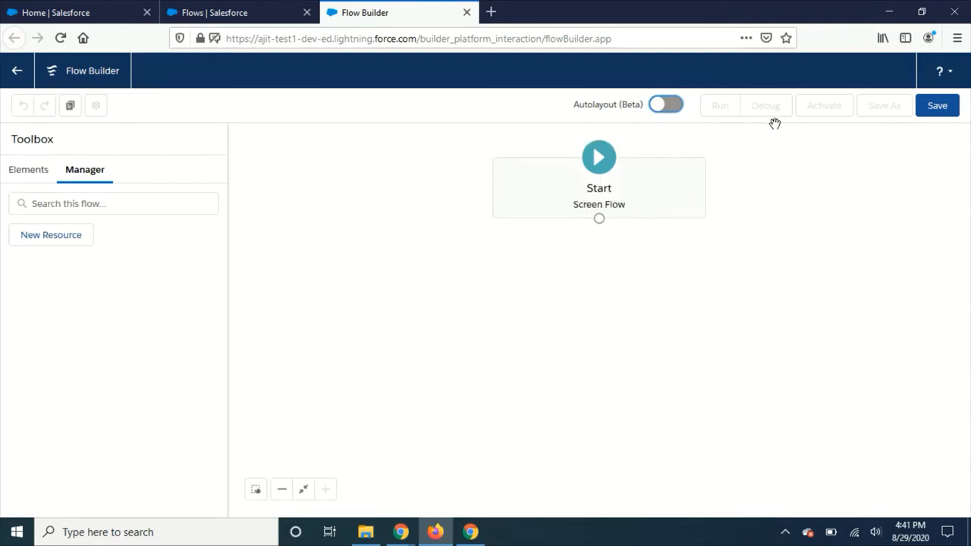
click(28, 169)
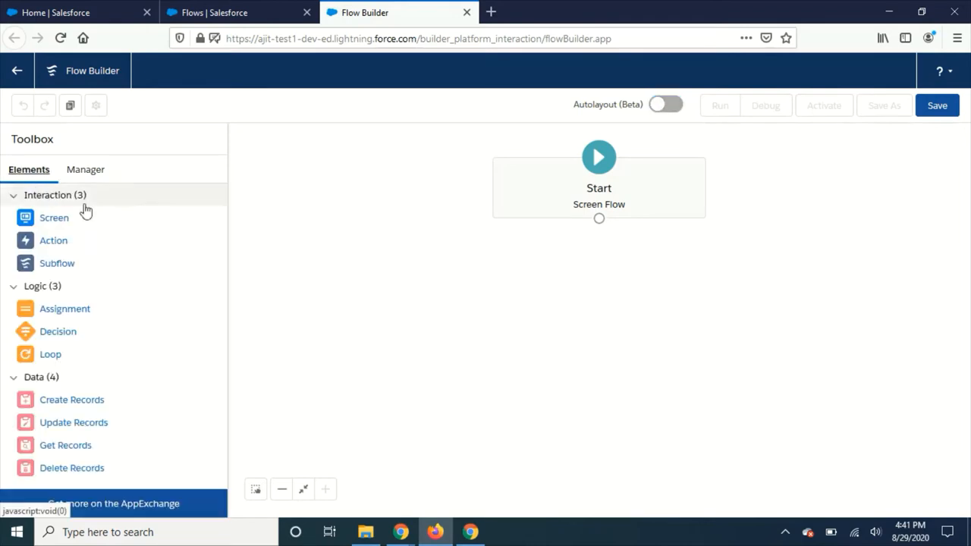
mouse_move(129, 241)
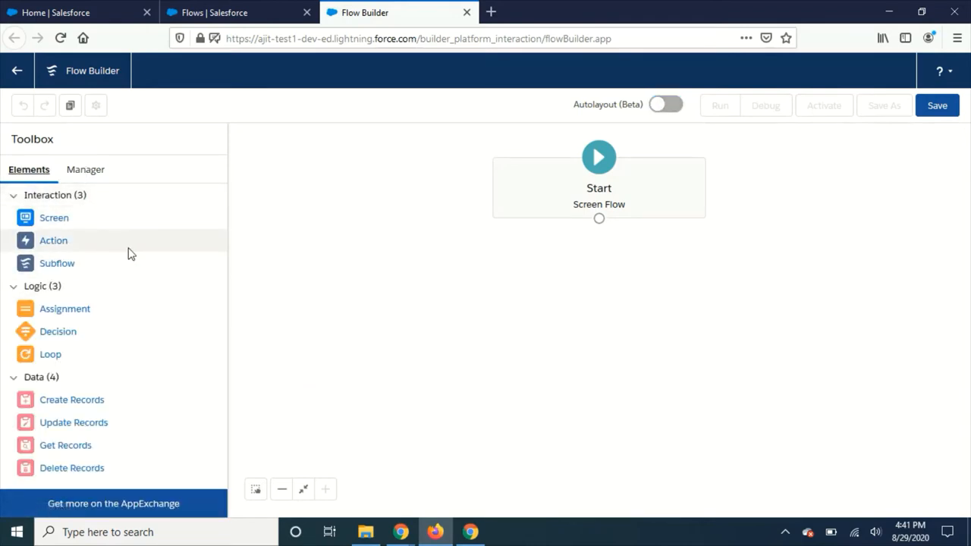
mouse_move(201, 273)
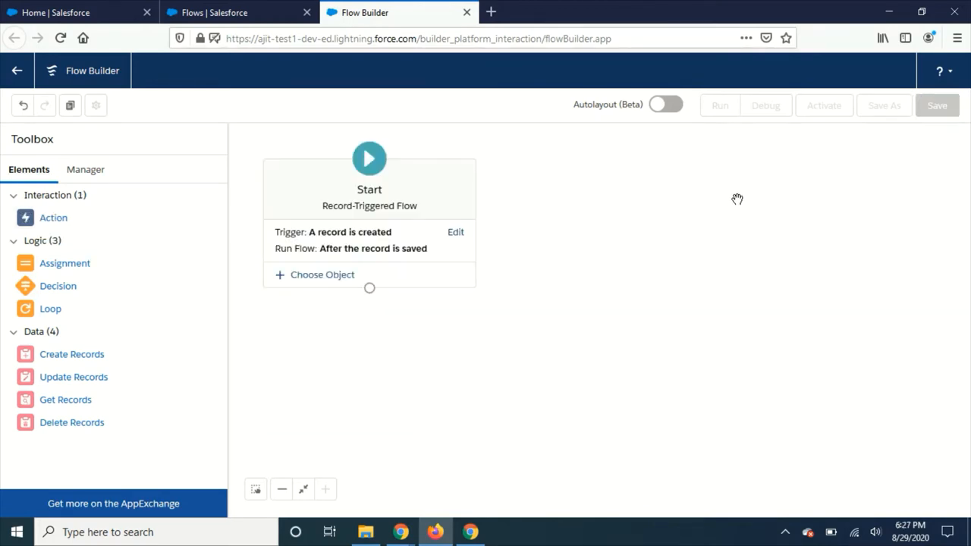
mouse_move(717, 193)
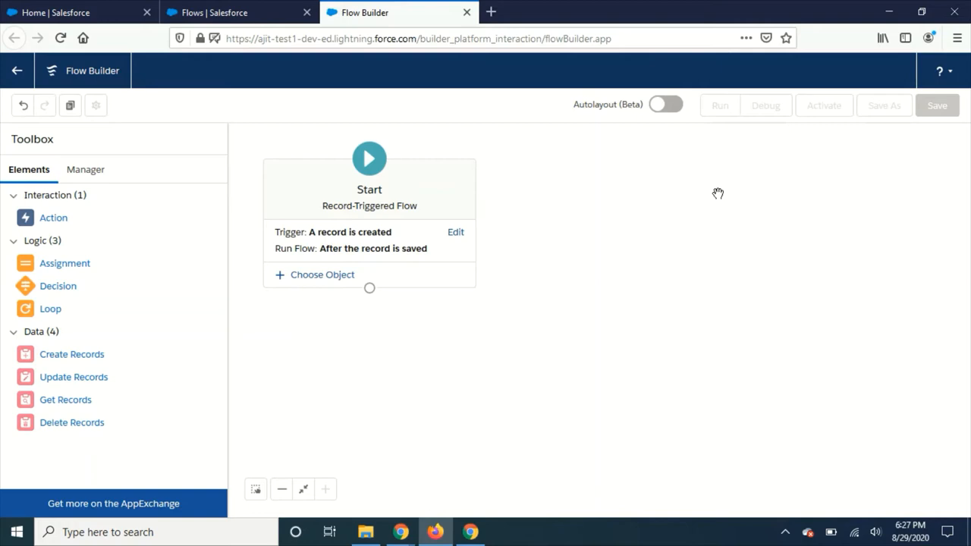
mouse_move(416, 204)
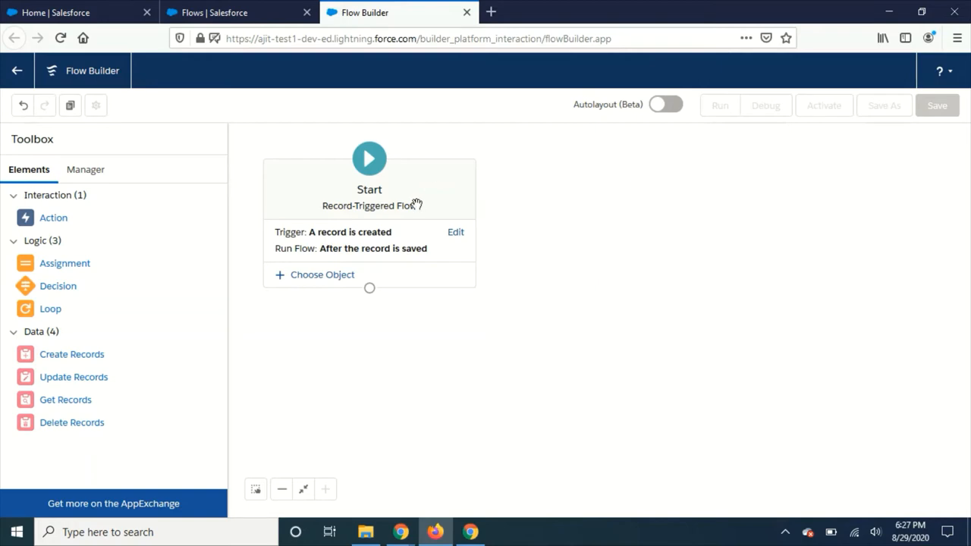
Step: Open the Start element's Configure Trigger settings and set the trigger to 'A record is deleted'
click(455, 232)
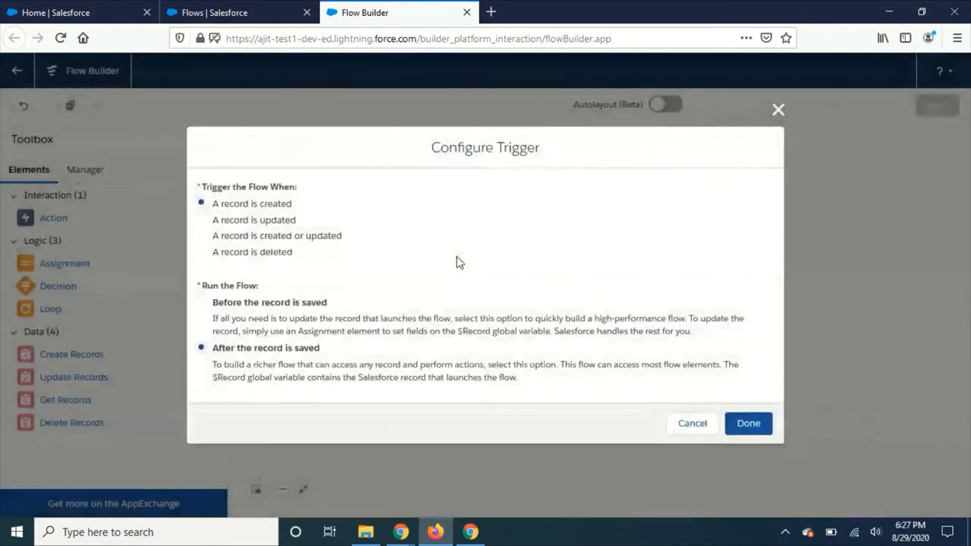
click(201, 204)
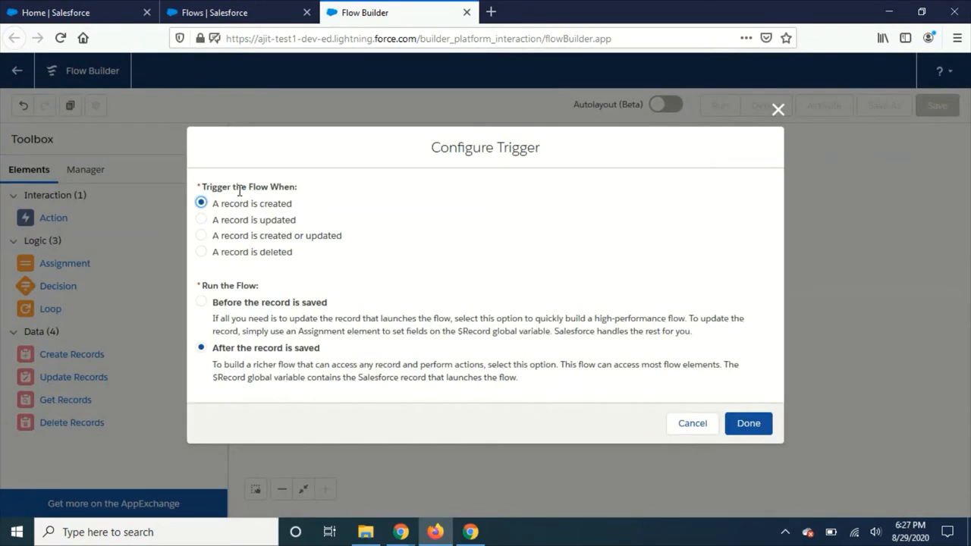
mouse_move(304, 231)
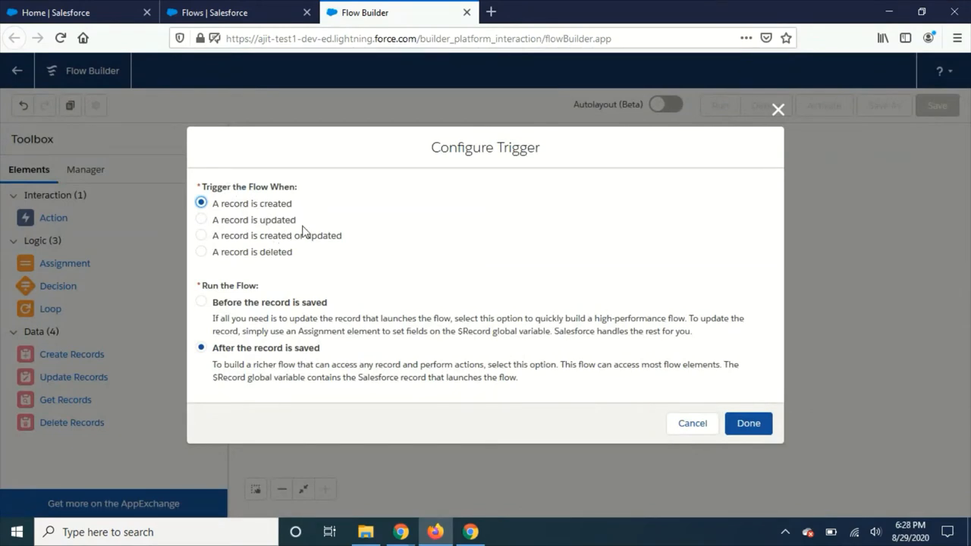
mouse_move(263, 219)
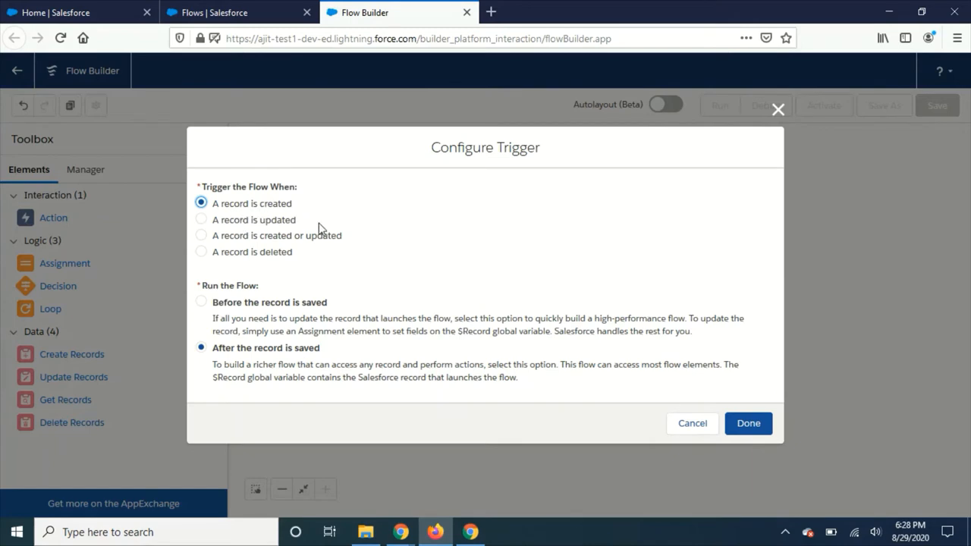
mouse_move(233, 246)
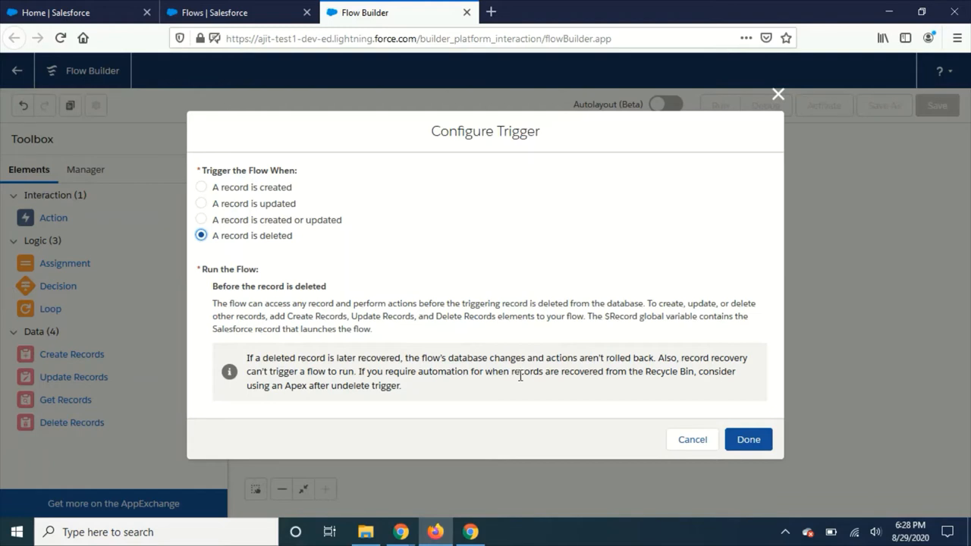
mouse_move(322, 270)
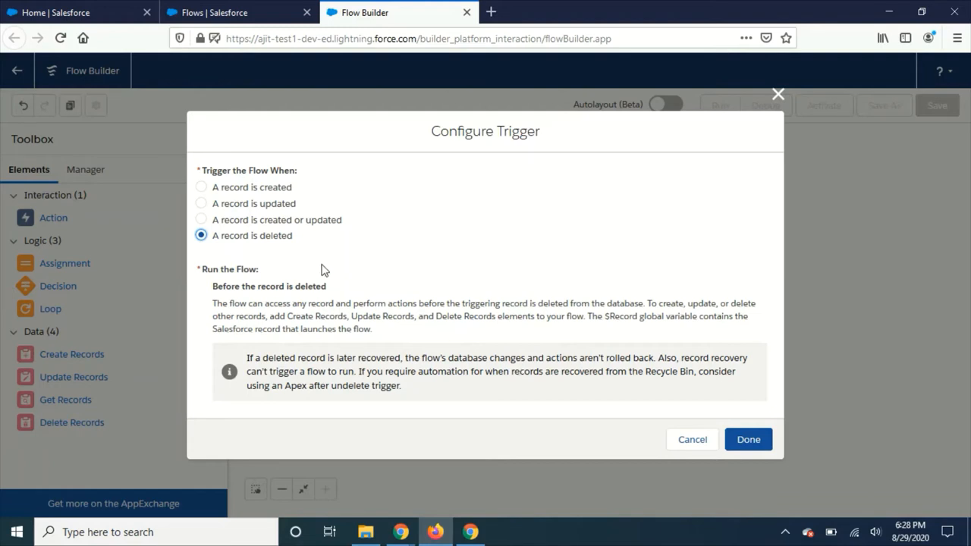
mouse_move(326, 270)
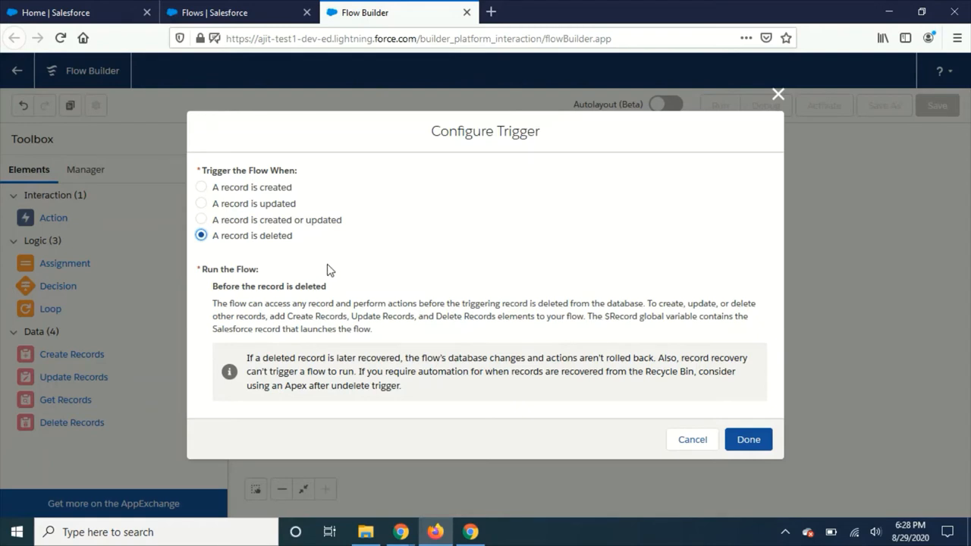
mouse_move(338, 273)
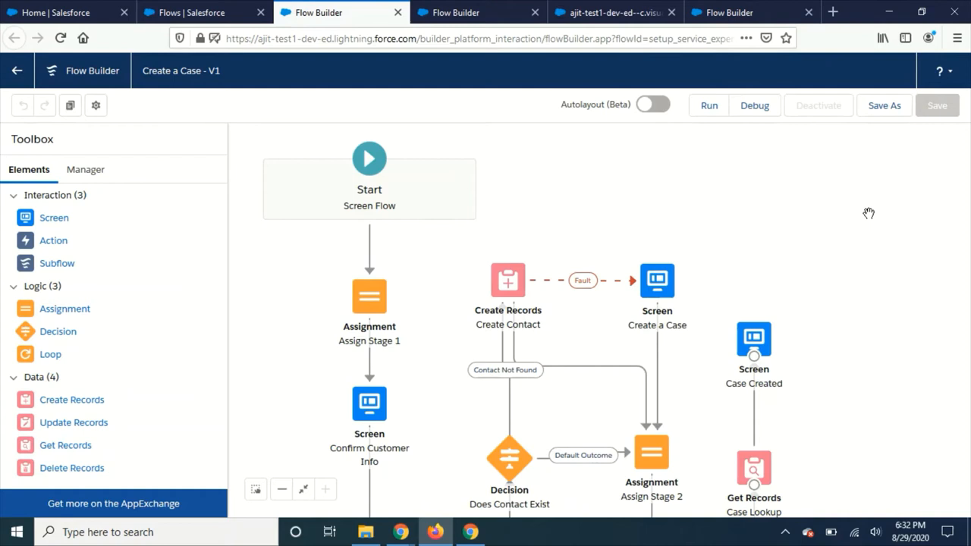
mouse_move(844, 211)
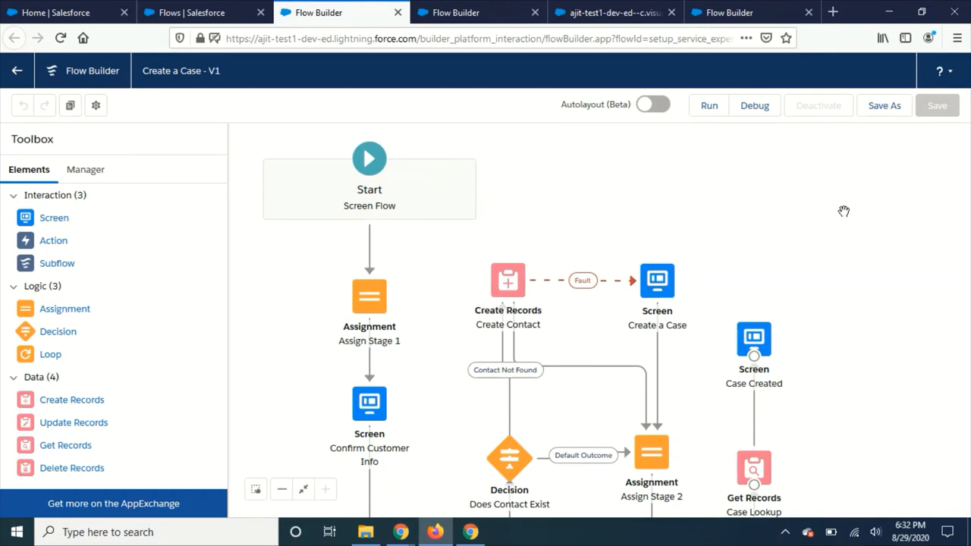
mouse_move(862, 220)
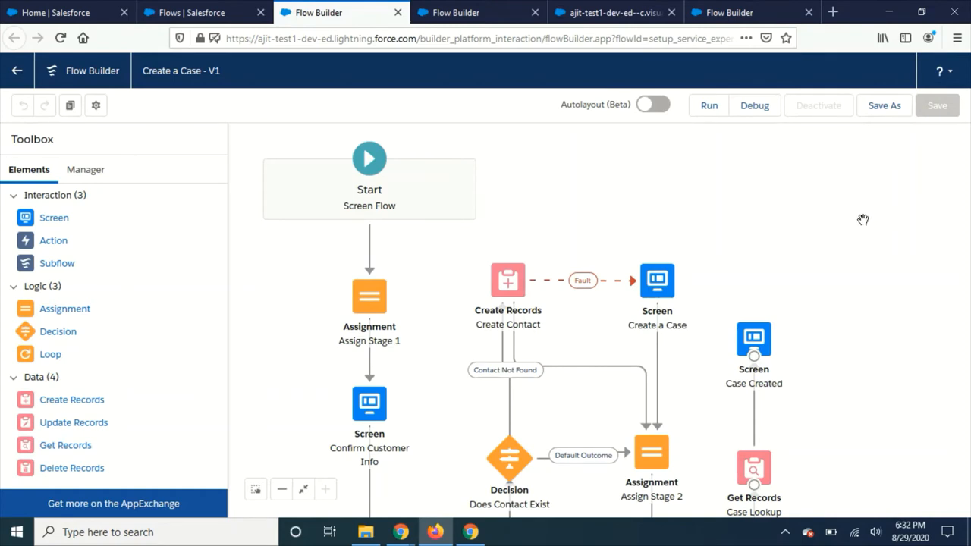
mouse_move(793, 119)
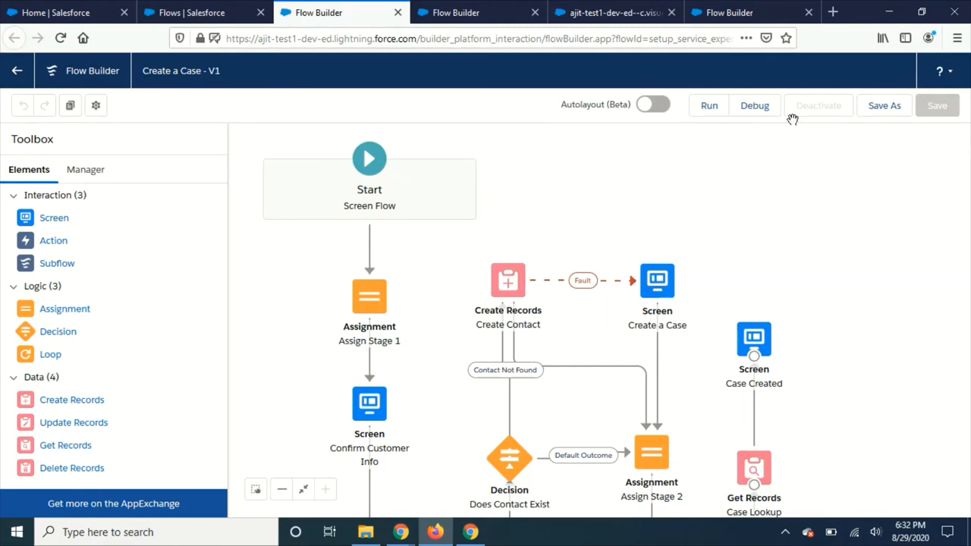
Step: Open the Debug dialog for Create a Case and enable 'Run flow as another user'
click(753, 105)
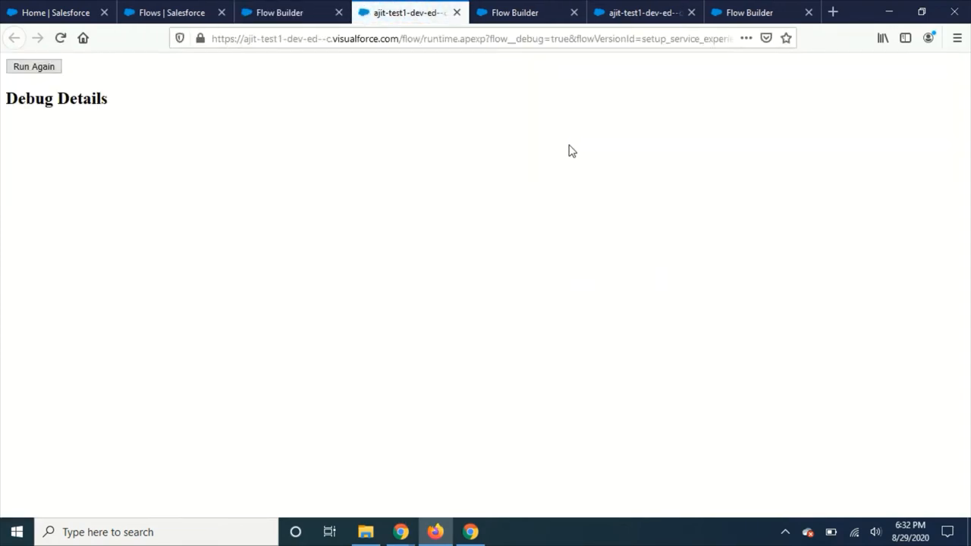
click(34, 66)
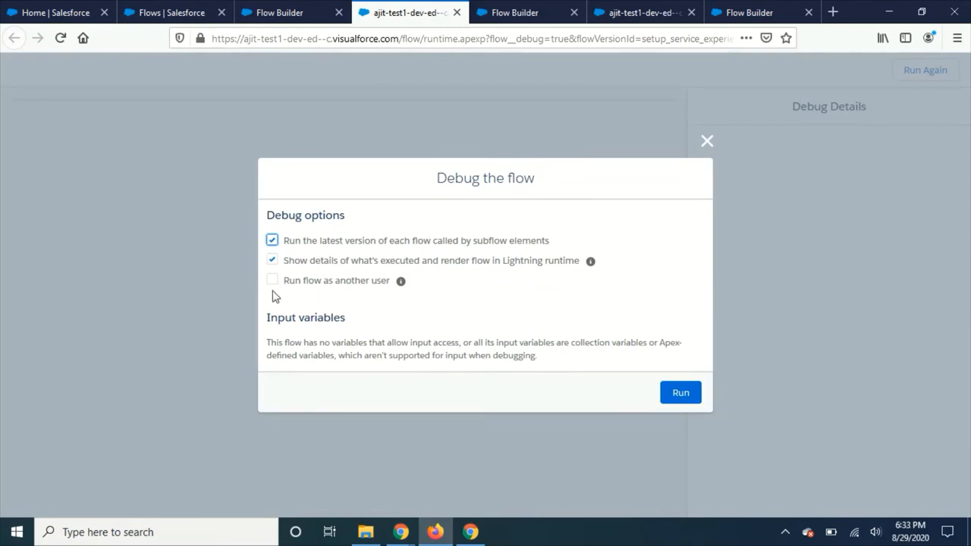
mouse_move(362, 307)
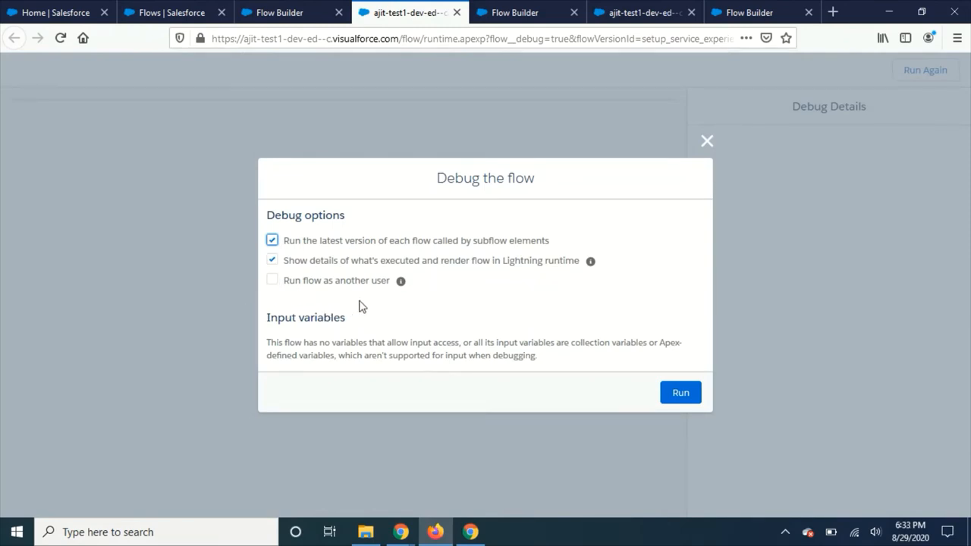
click(272, 280)
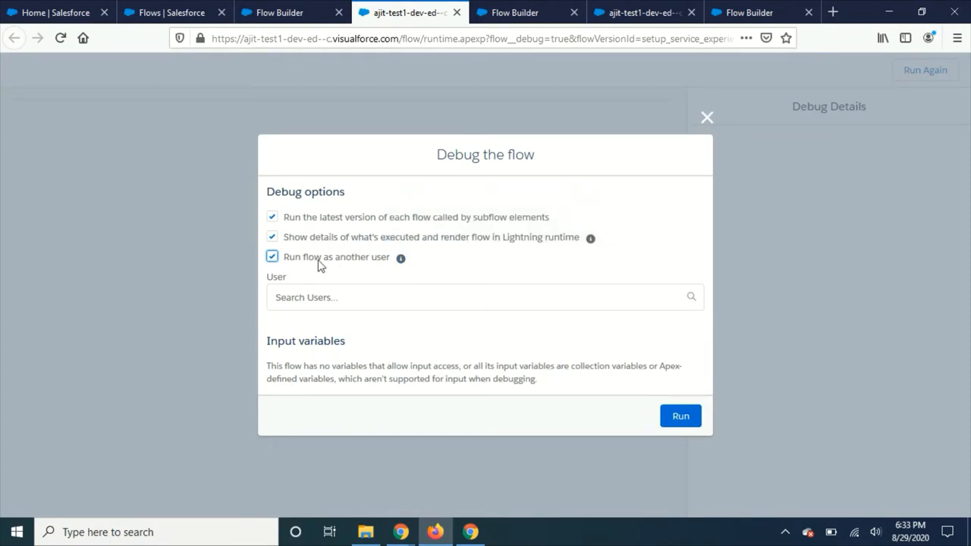
mouse_move(340, 269)
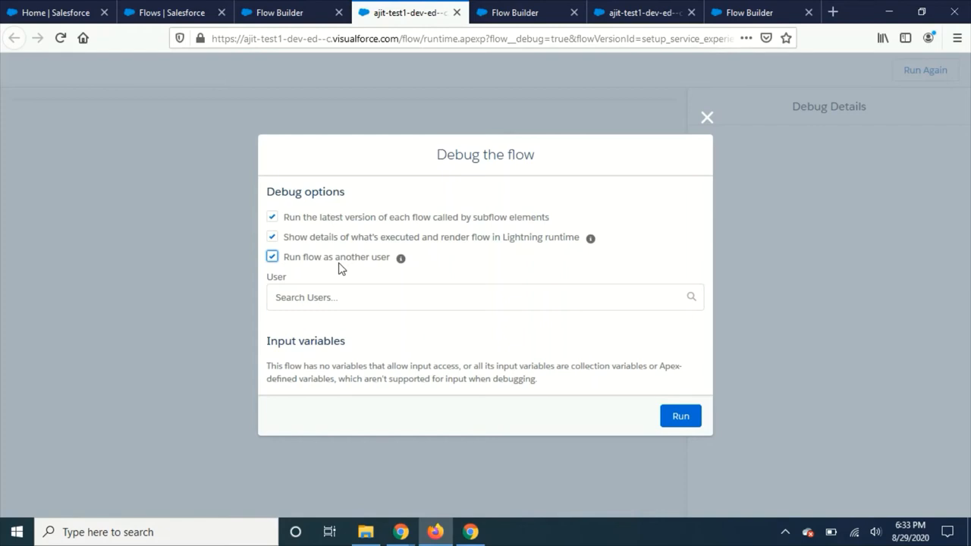
mouse_move(535, 270)
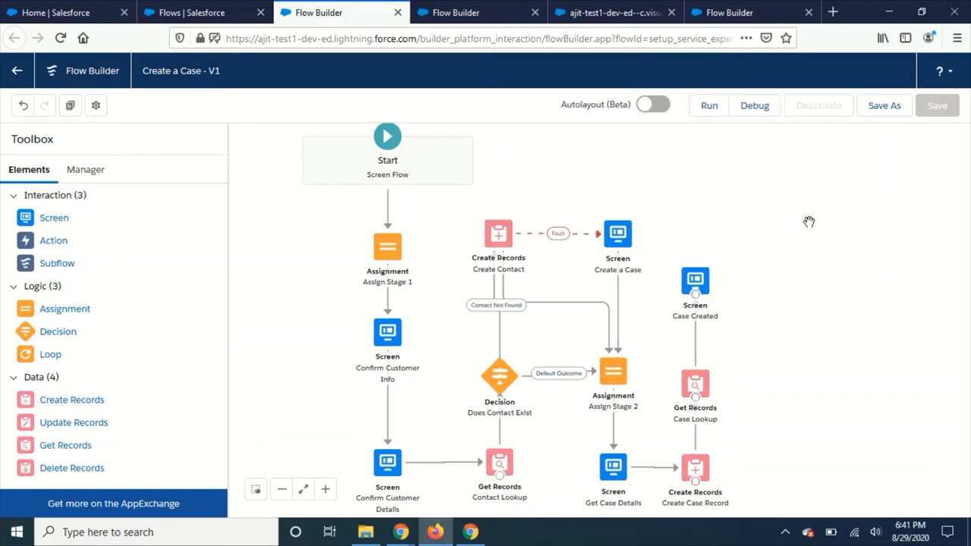
mouse_move(877, 208)
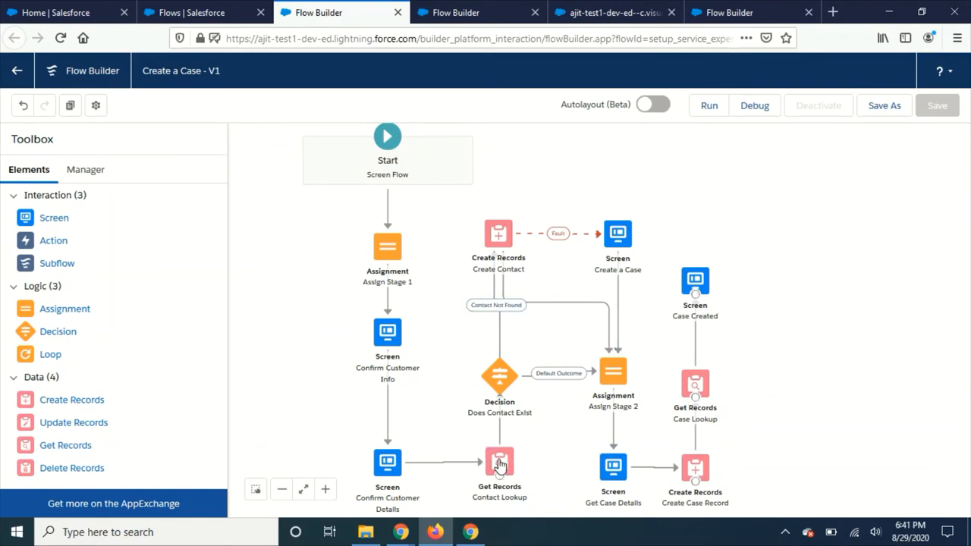
Step: Open Contact Lookup's settings, view the Condition Requirements options, and scroll through its seven filters
double_click(499, 463)
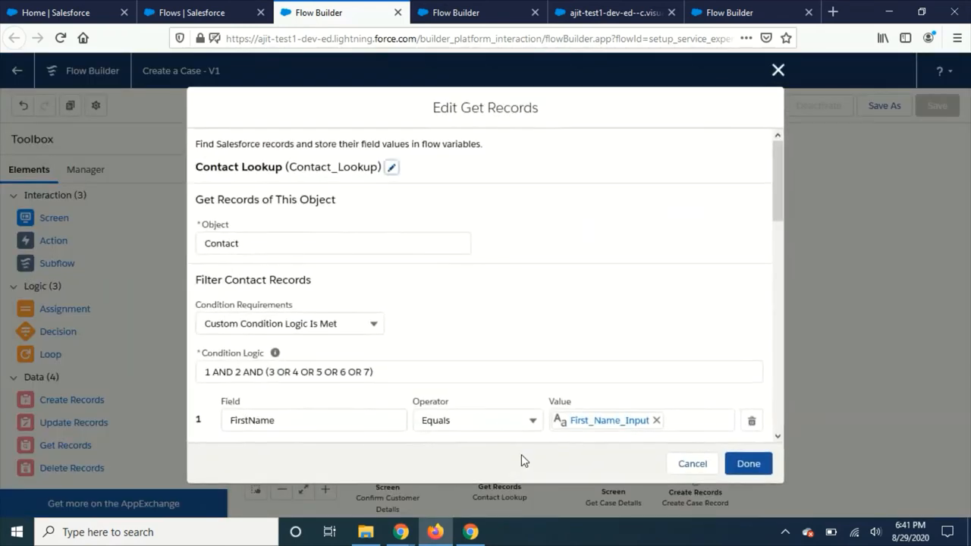
mouse_move(635, 362)
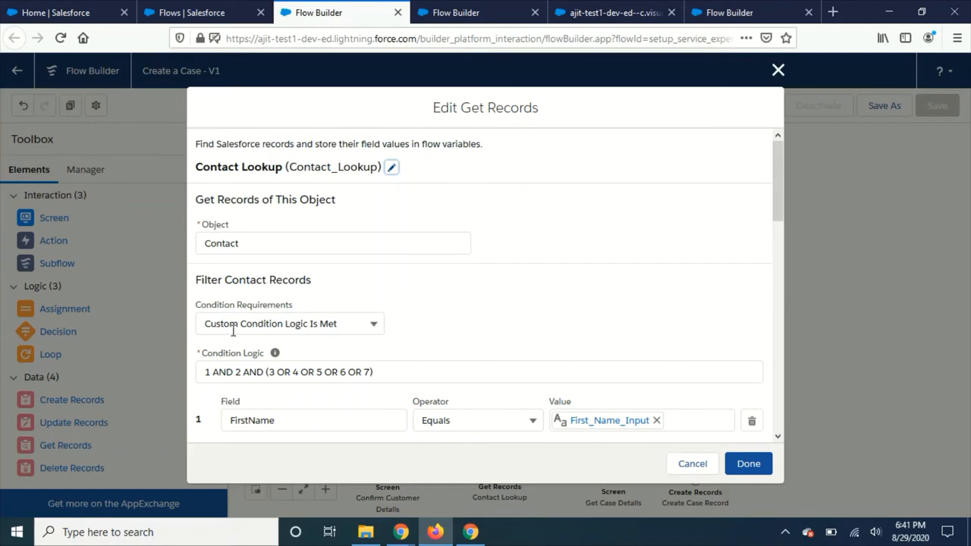
click(289, 323)
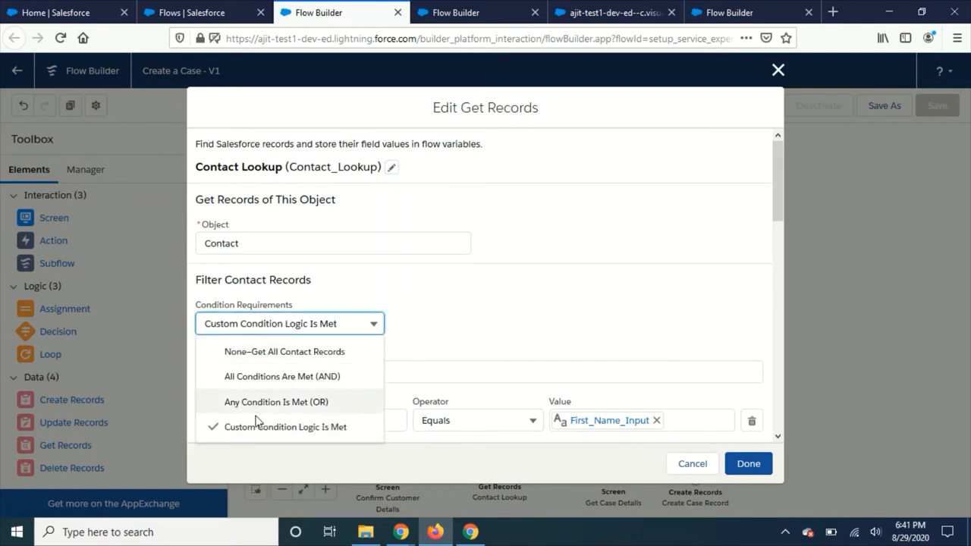
mouse_move(325, 429)
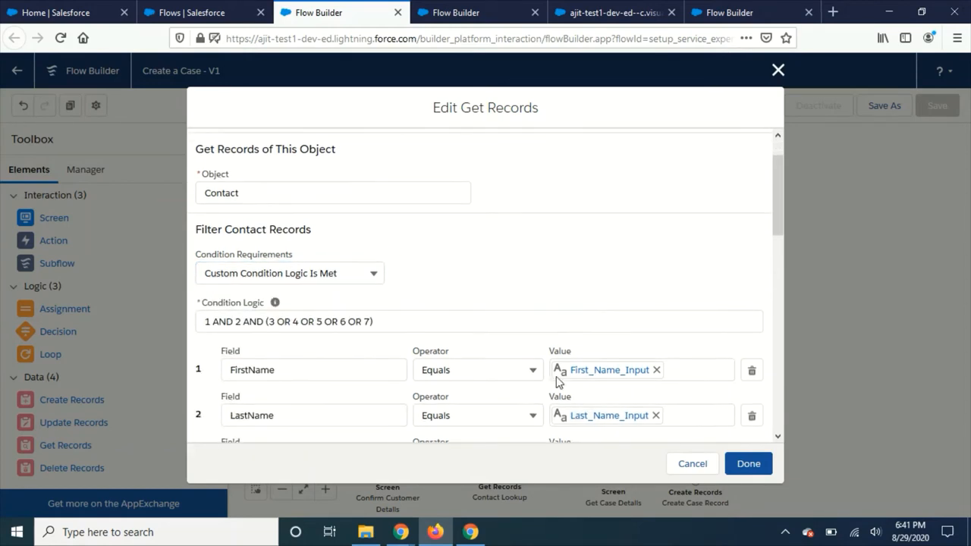
scroll(down, 3)
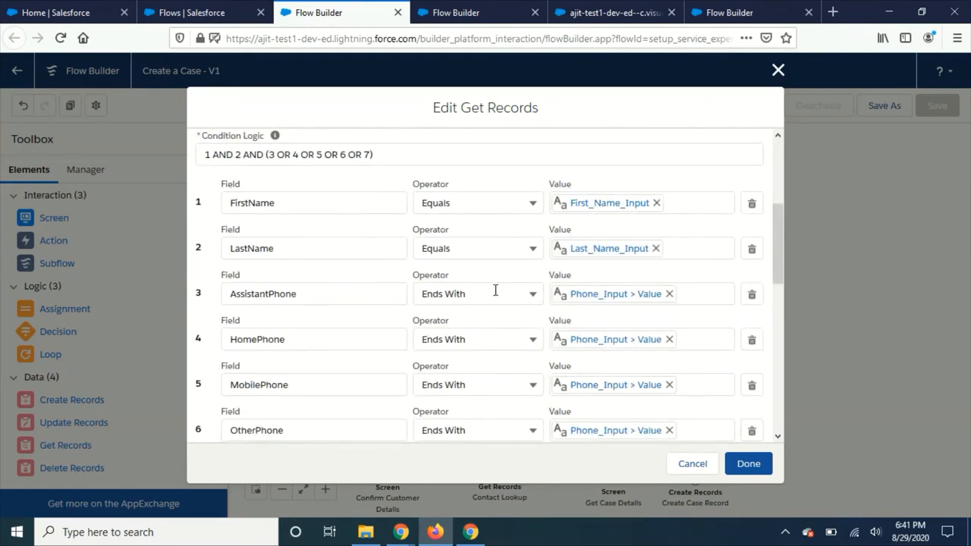
mouse_move(448, 299)
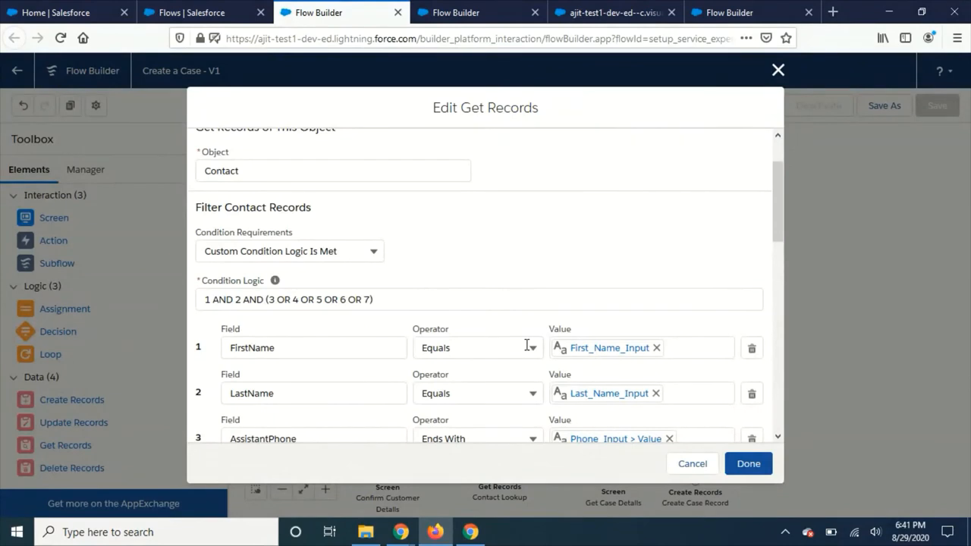
scroll(down, 3)
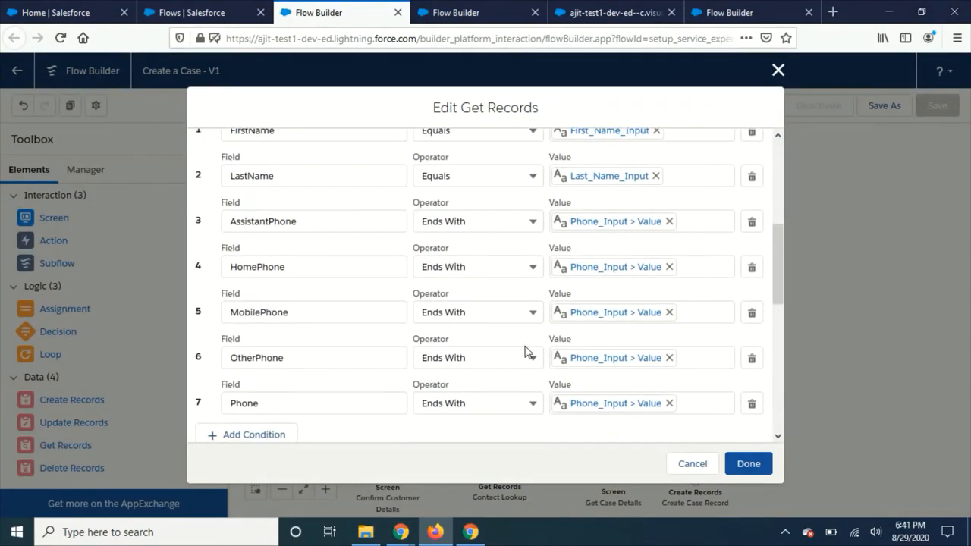
scroll(down, 3)
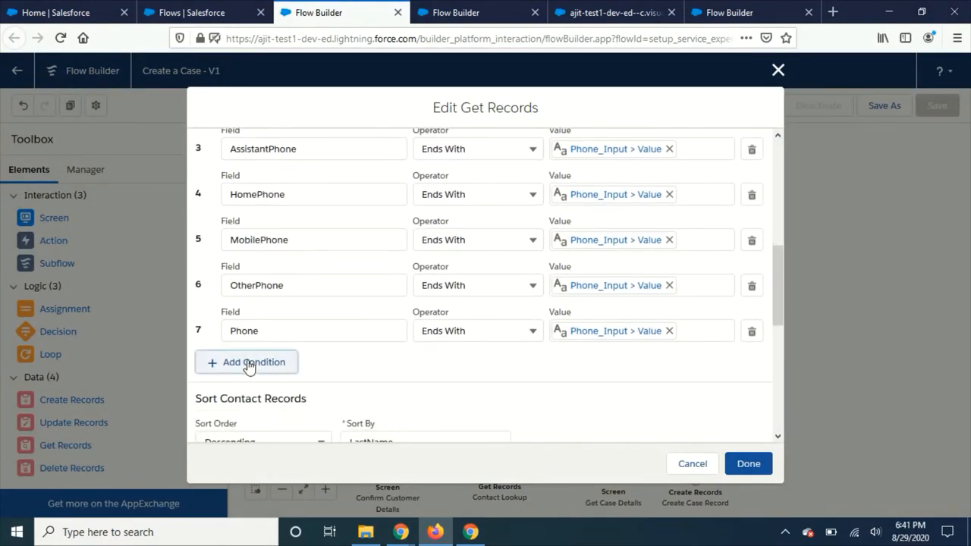
Step: Add a new filter condition using the IsDeleted field
click(247, 362)
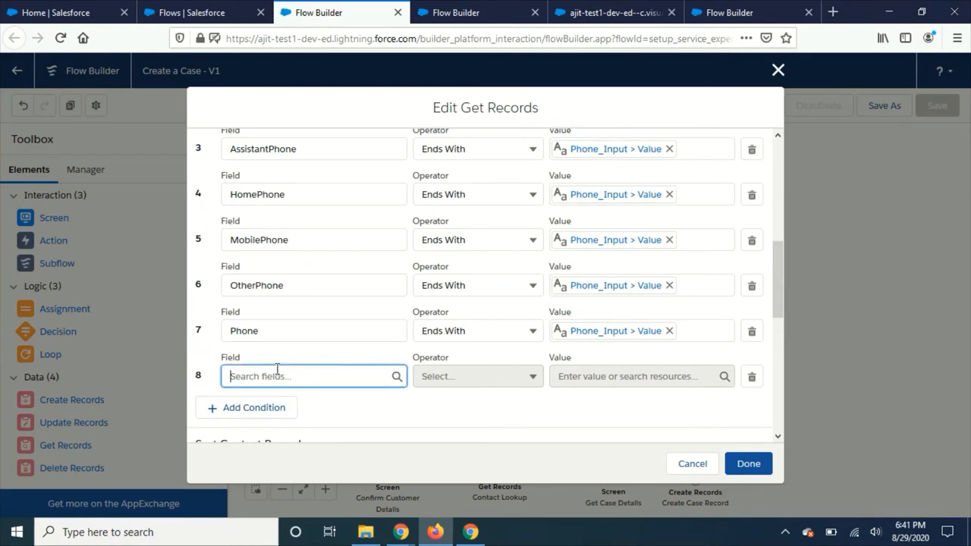
click(311, 376)
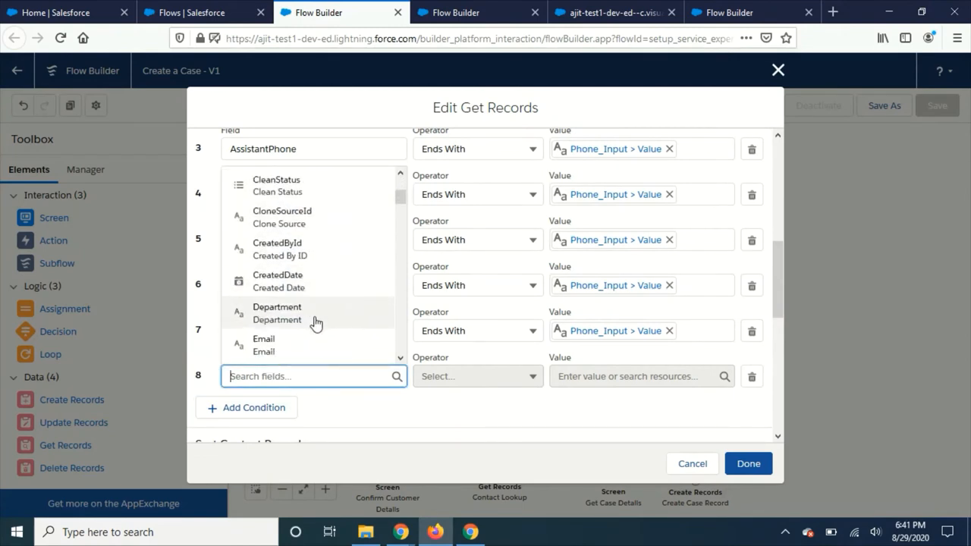
scroll(down, 3)
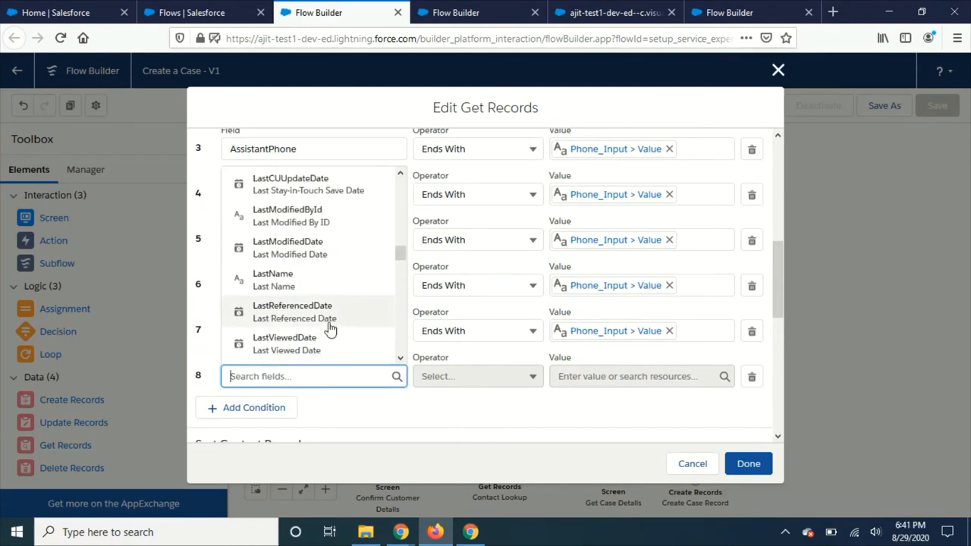
scroll(down, 3)
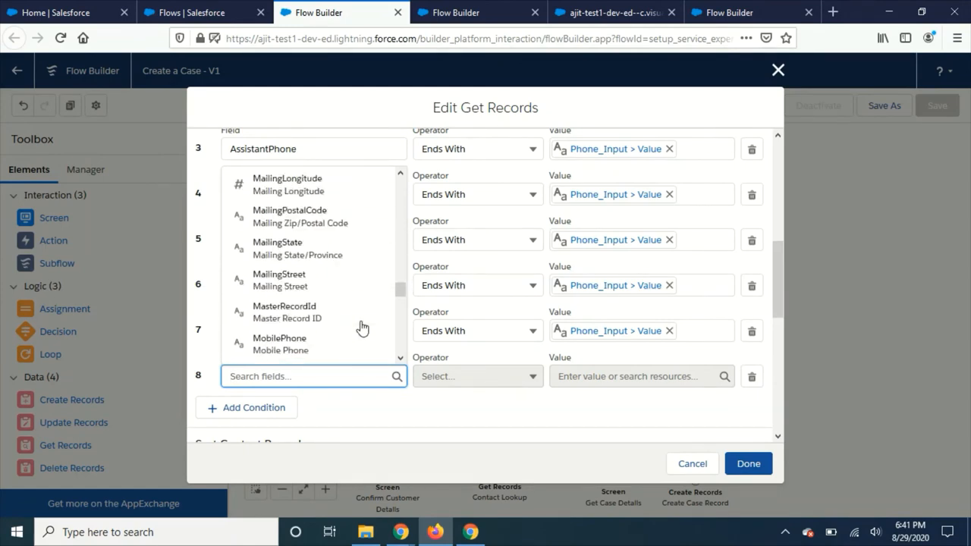
scroll(down, 3)
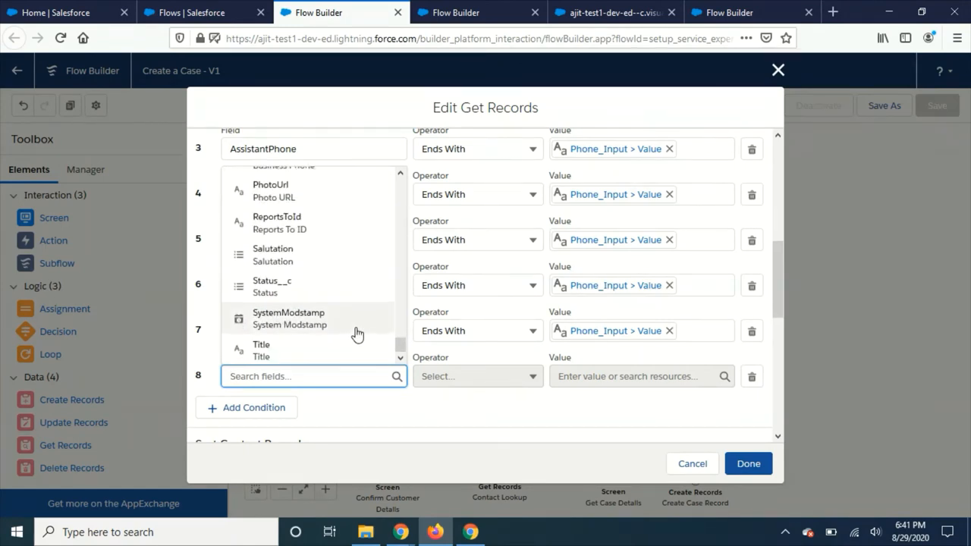
scroll(down, 3)
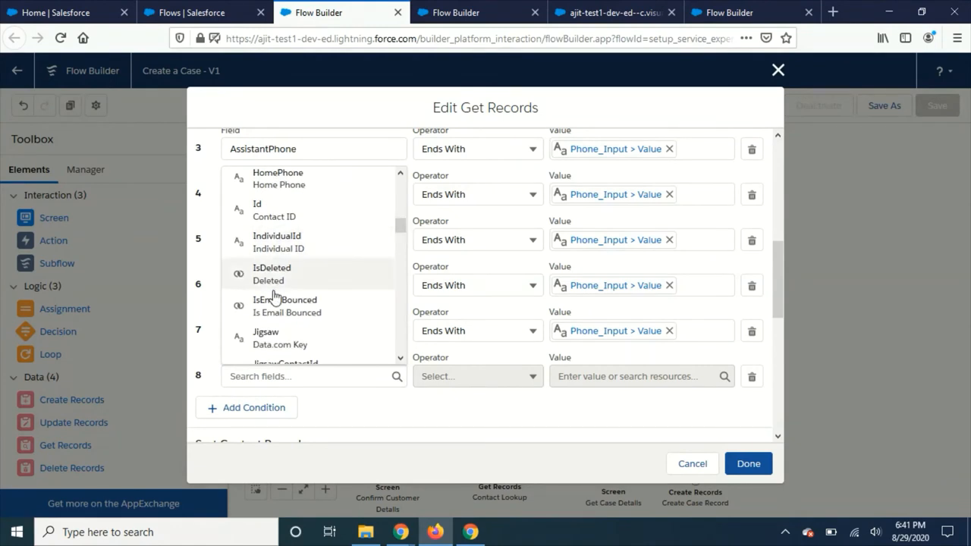
click(271, 273)
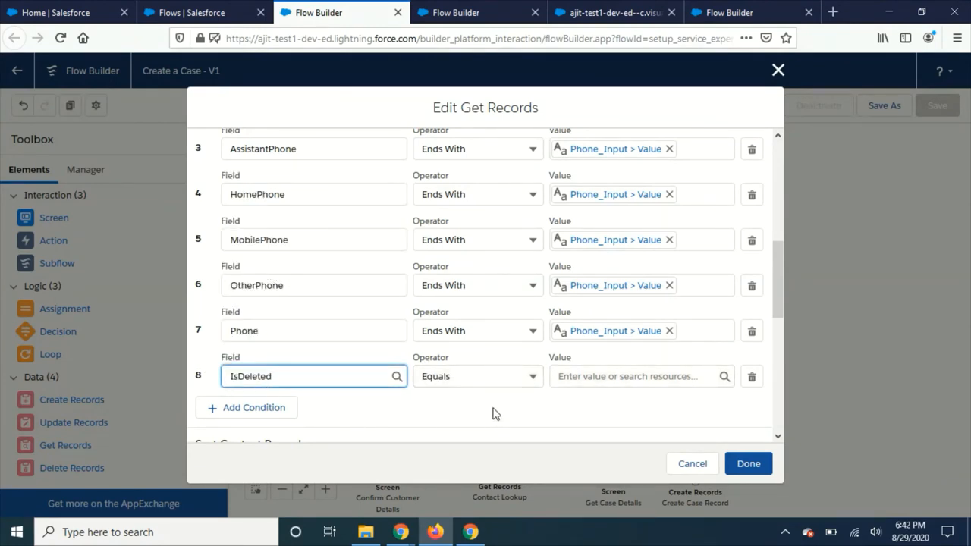
Step: Set the IsDeleted condition's value to $GlobalConstant.False
click(641, 377)
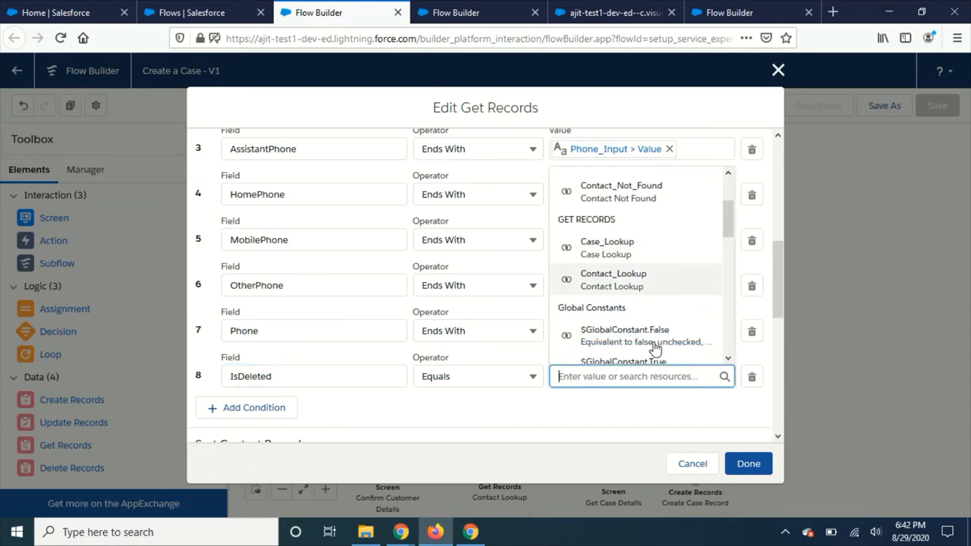
scroll(down, 3)
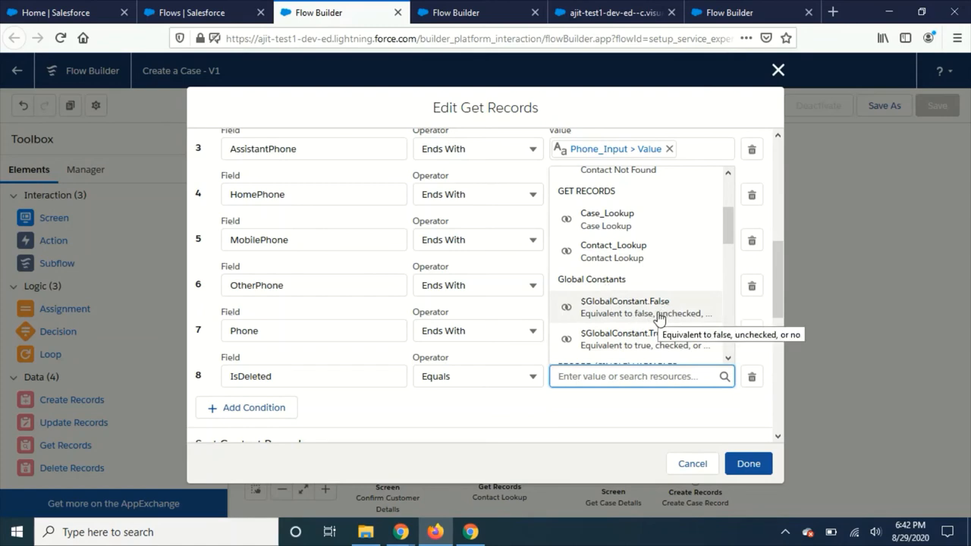
click(624, 301)
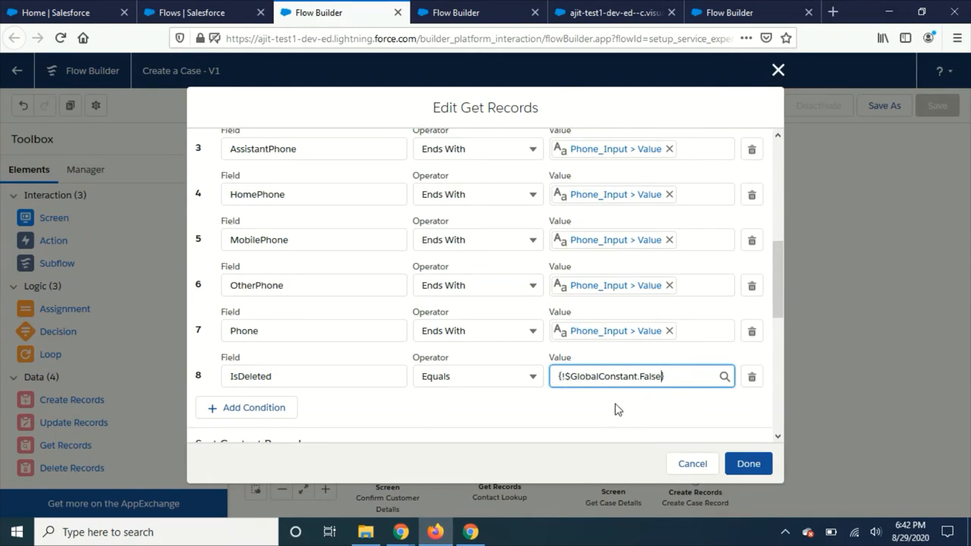
click(640, 377)
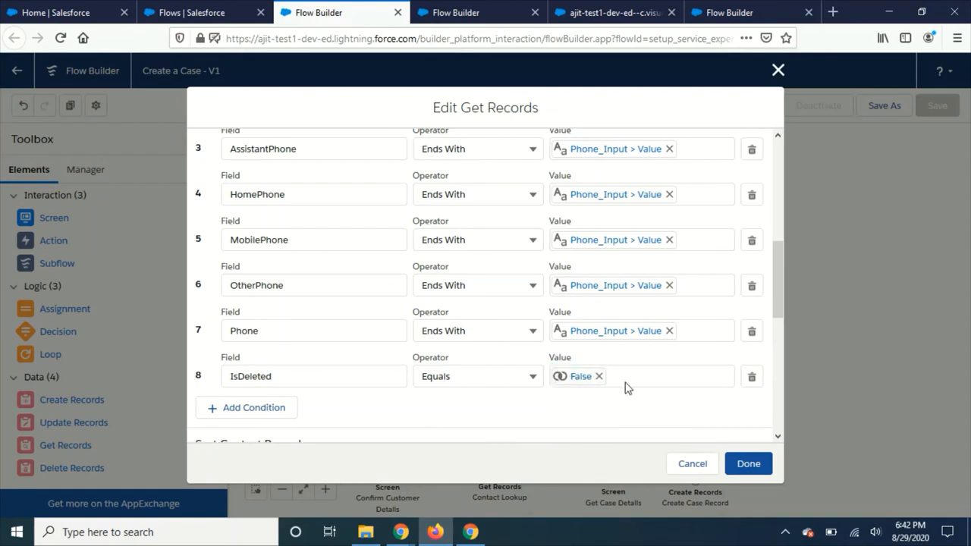
mouse_move(573, 393)
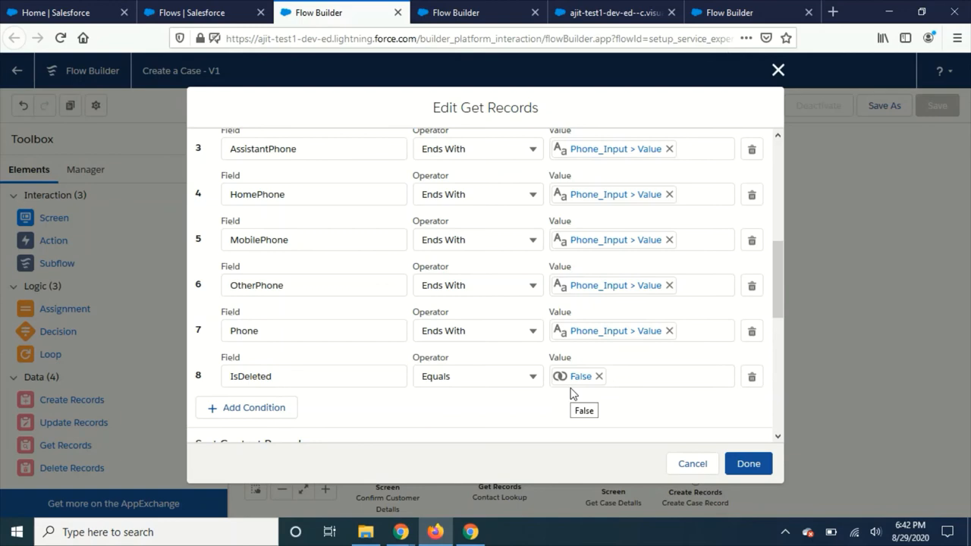
mouse_move(572, 383)
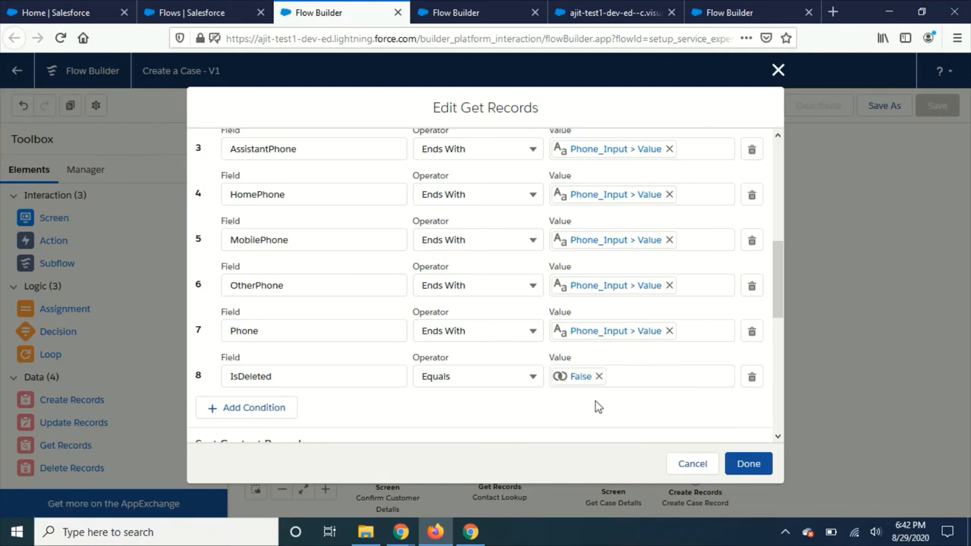
mouse_move(586, 398)
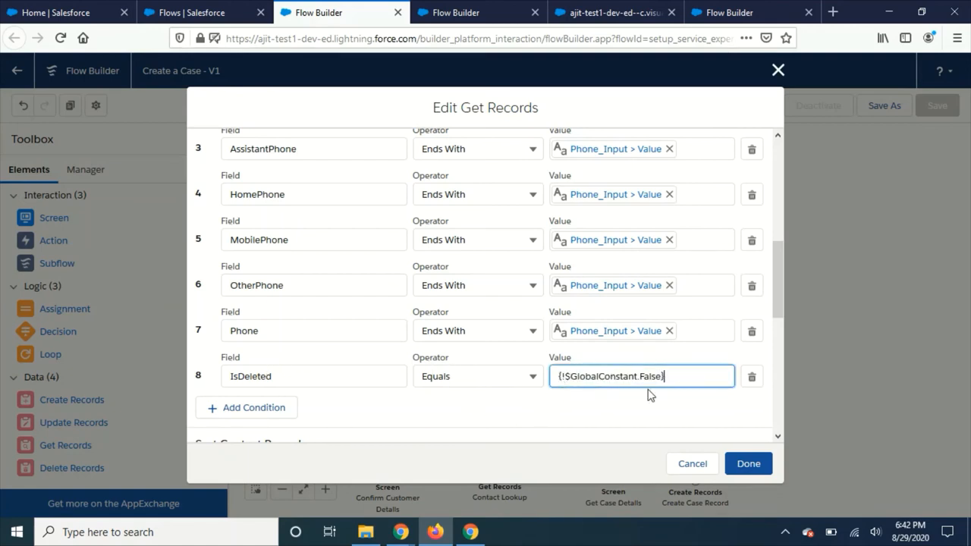
mouse_move(641, 390)
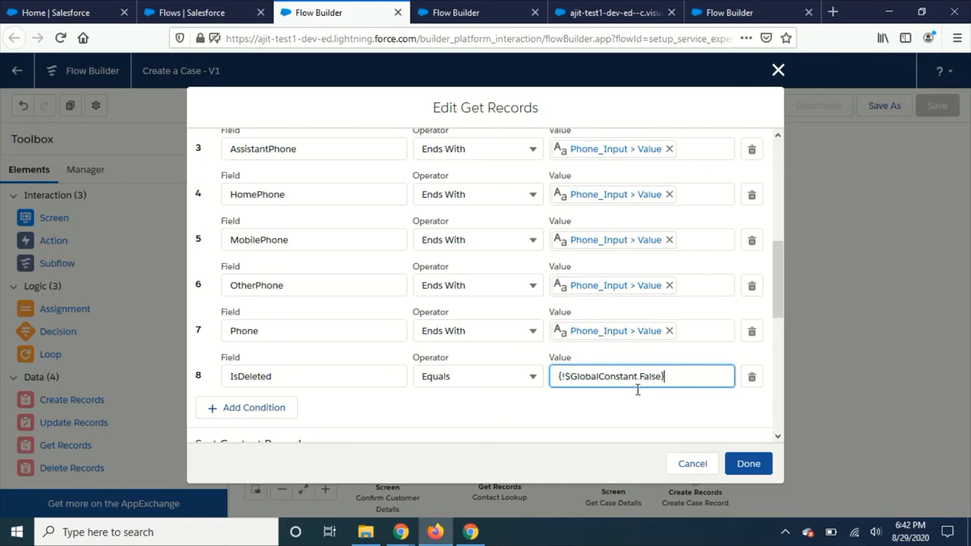
mouse_move(585, 404)
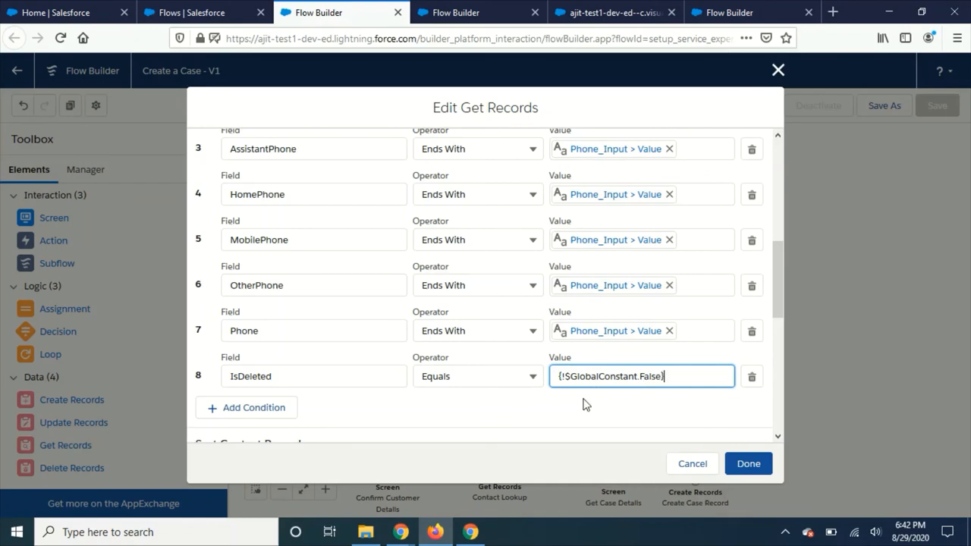